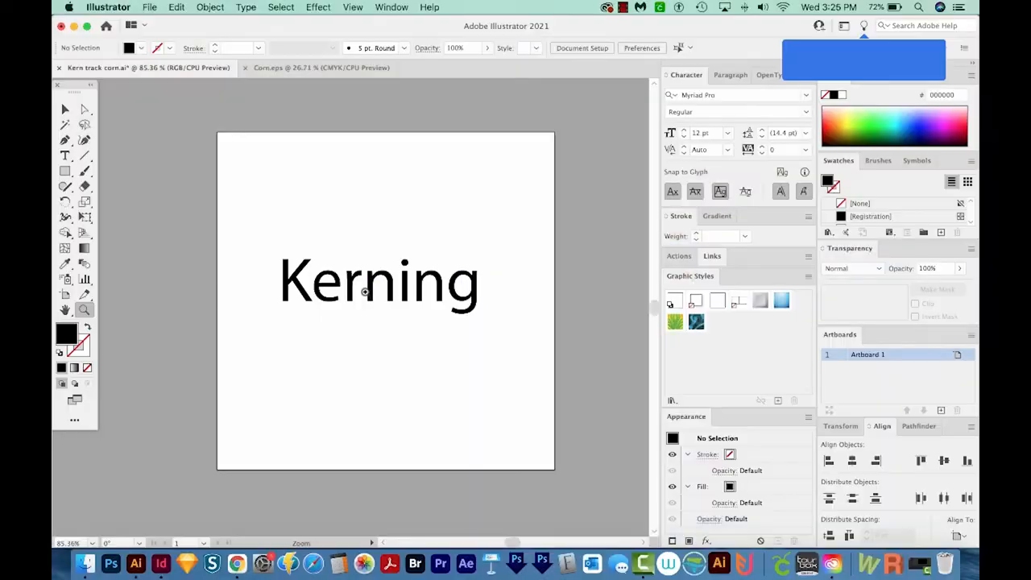
Zoom in on Kerning, kern one letter pair to a negative value, then select the whole text object
click(312, 283)
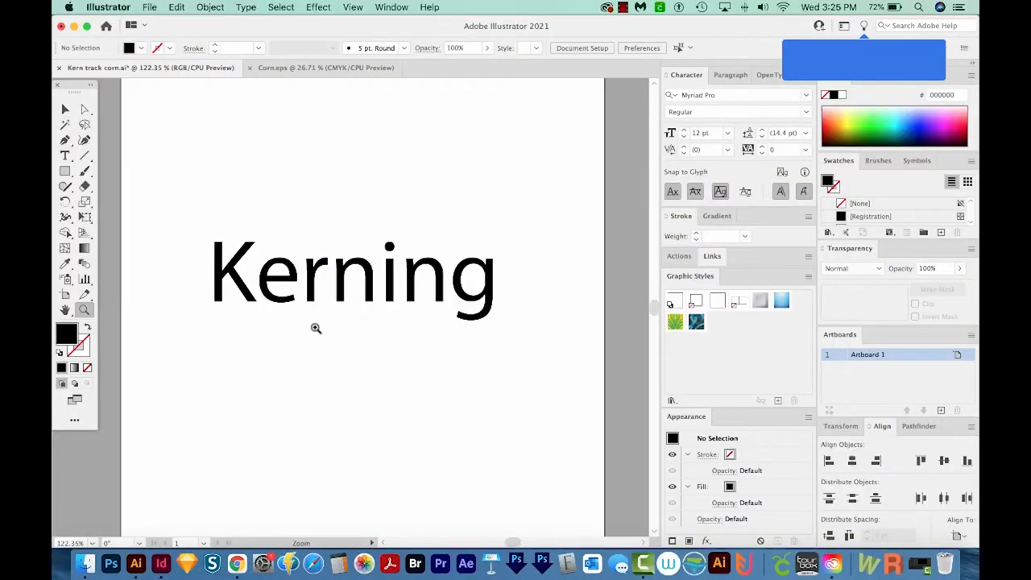
mouse_move(227, 358)
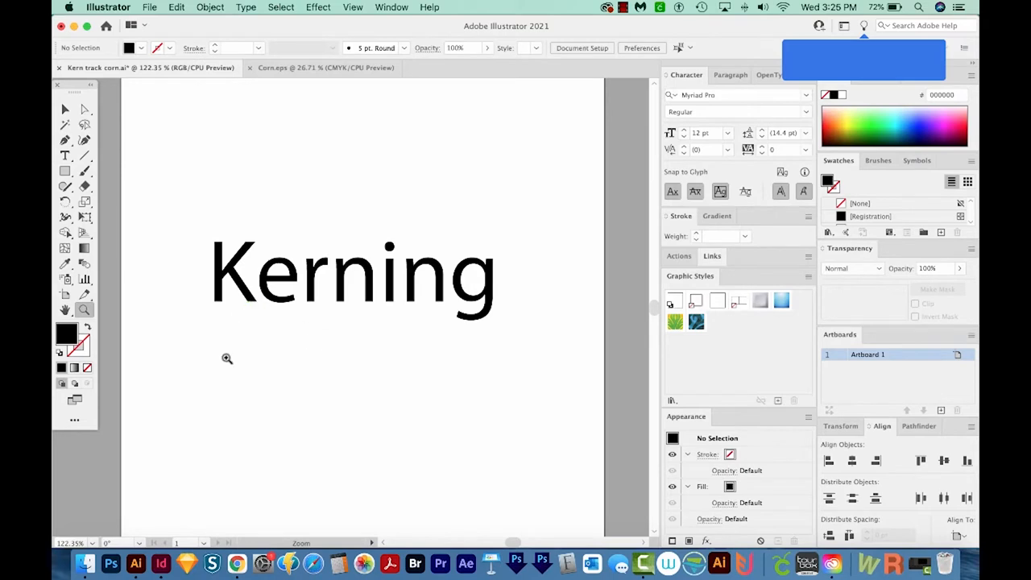
mouse_move(268, 232)
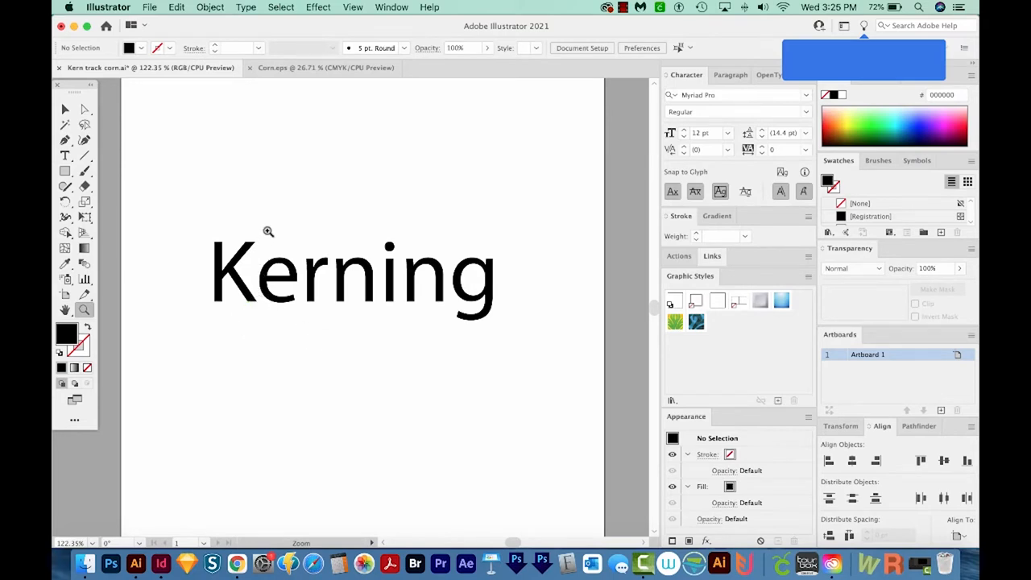
mouse_move(297, 238)
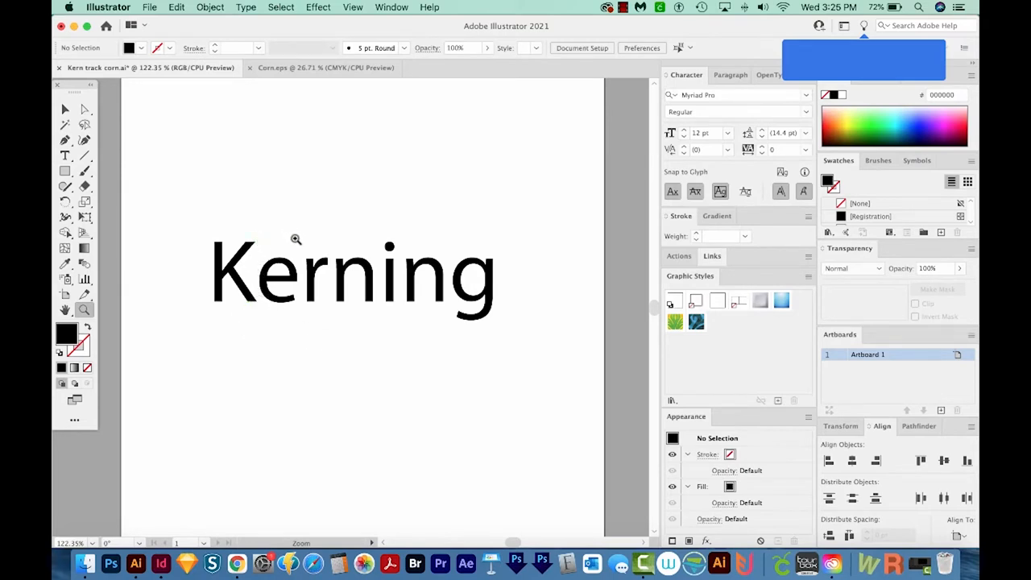
mouse_move(288, 270)
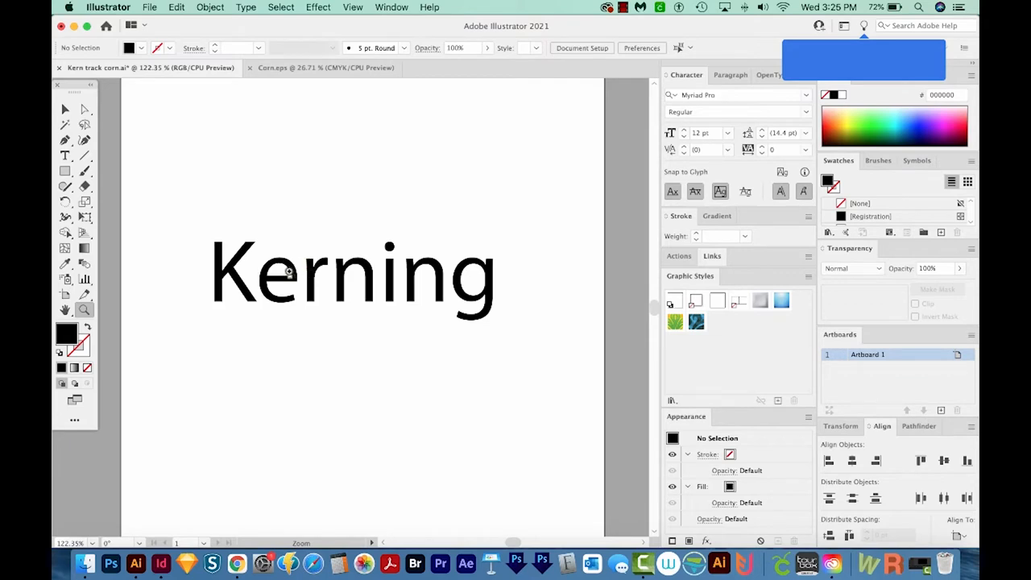
mouse_move(332, 273)
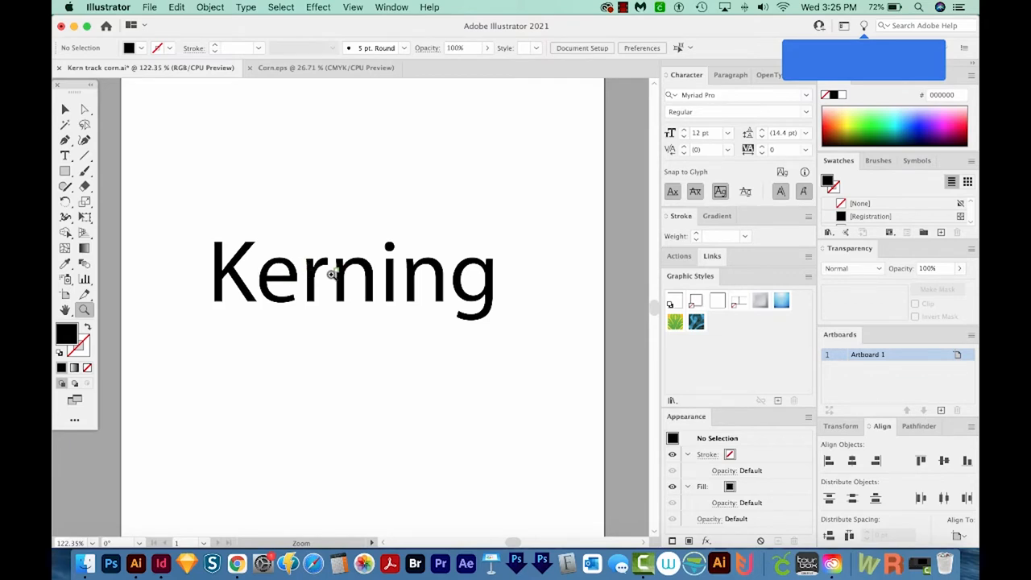
mouse_move(321, 296)
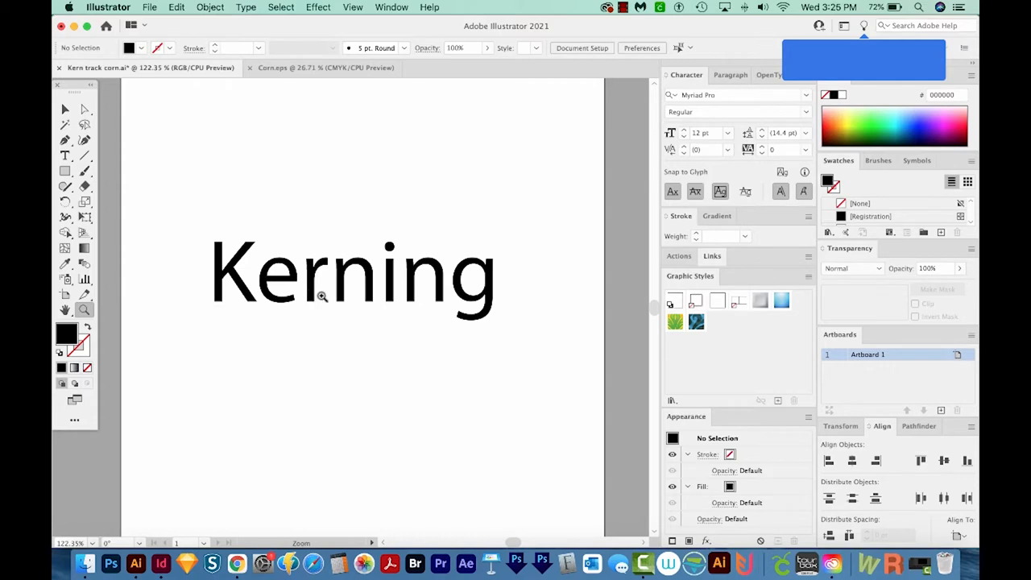
mouse_move(313, 287)
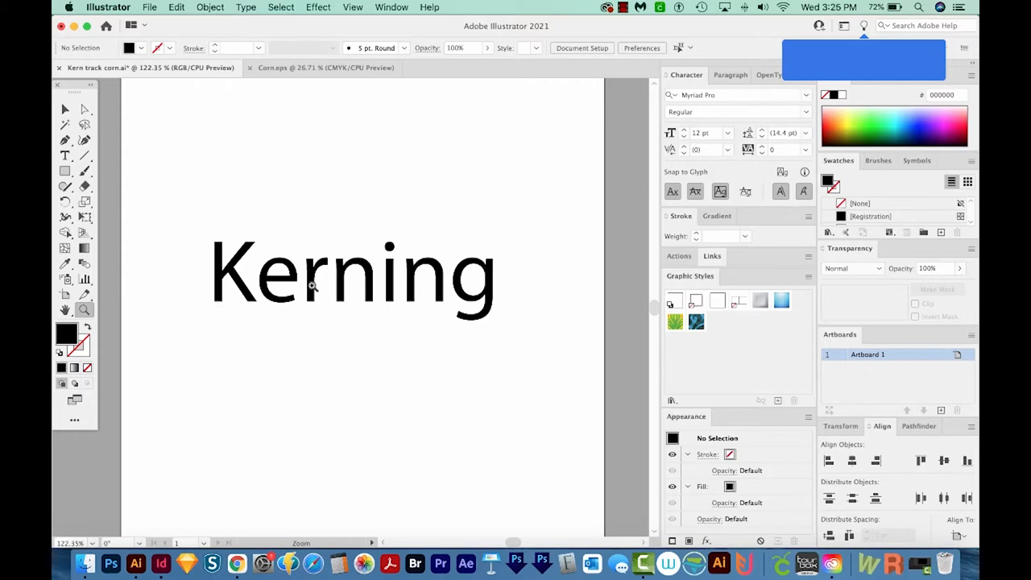
mouse_move(396, 331)
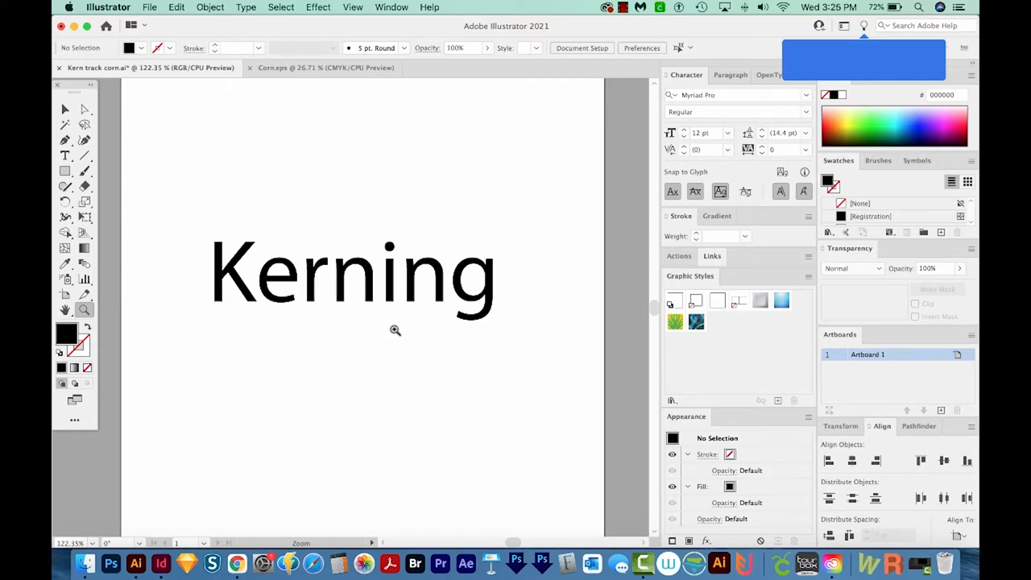
mouse_move(443, 346)
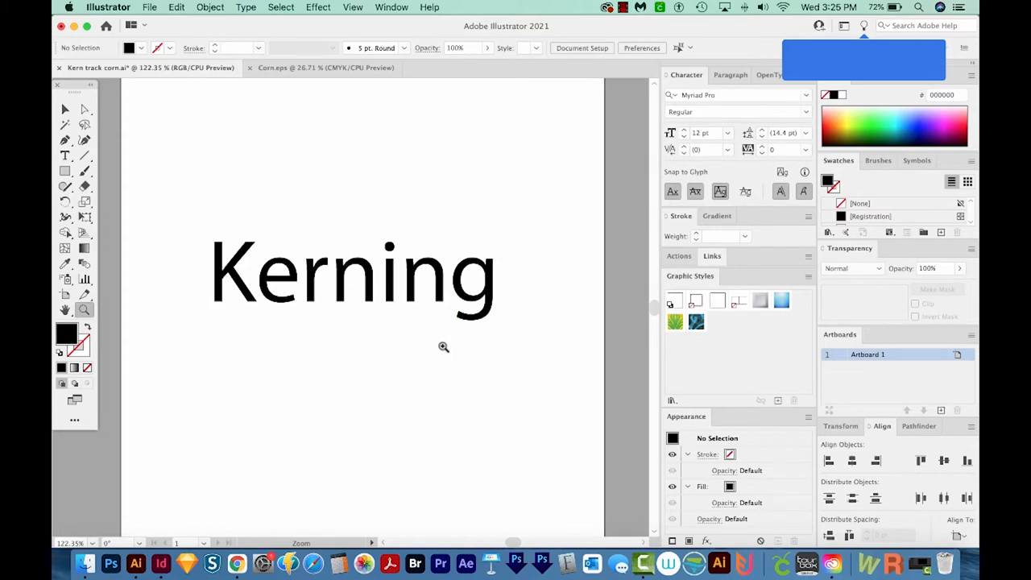
mouse_move(419, 361)
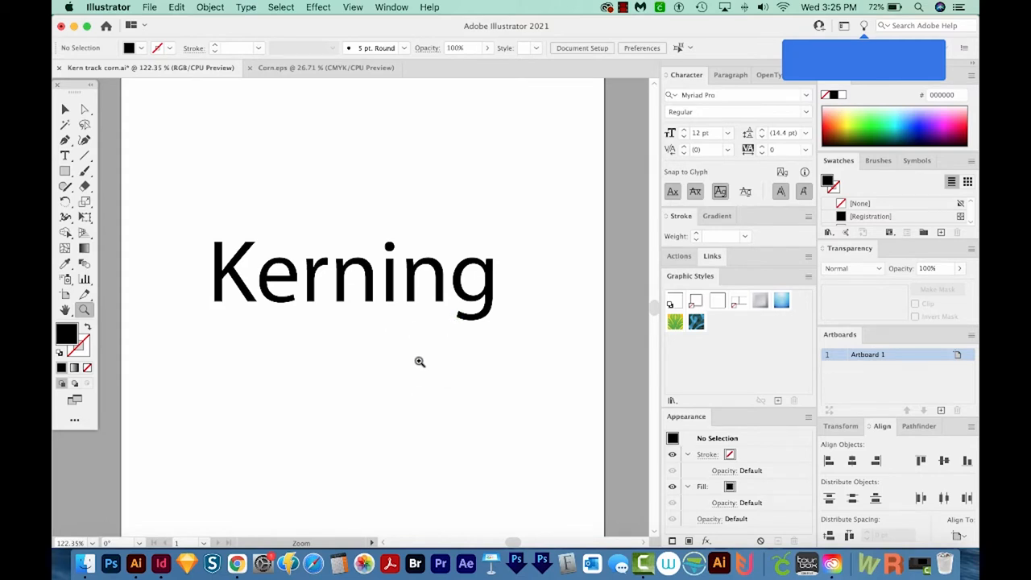
click(65, 155)
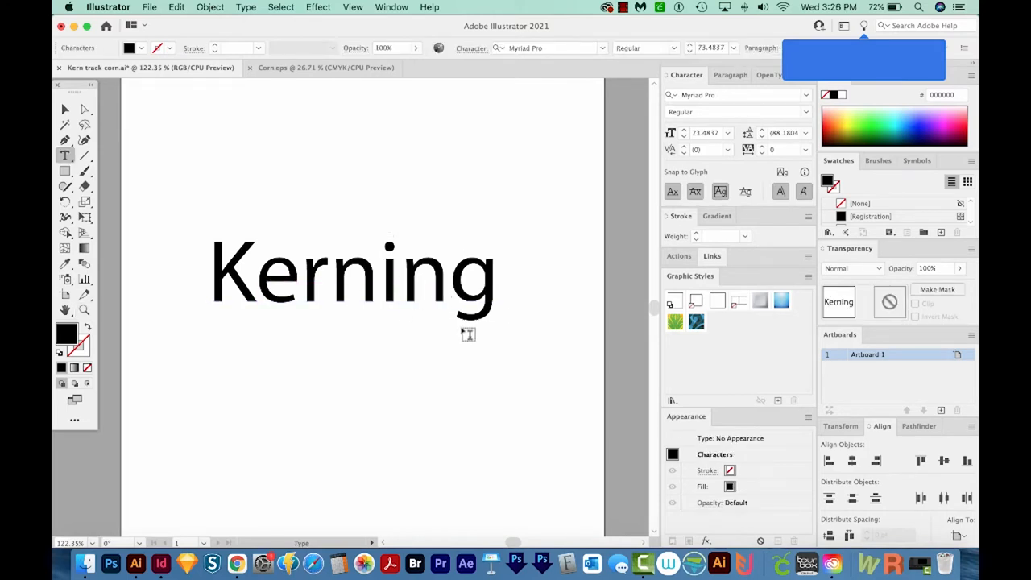
click(381, 271)
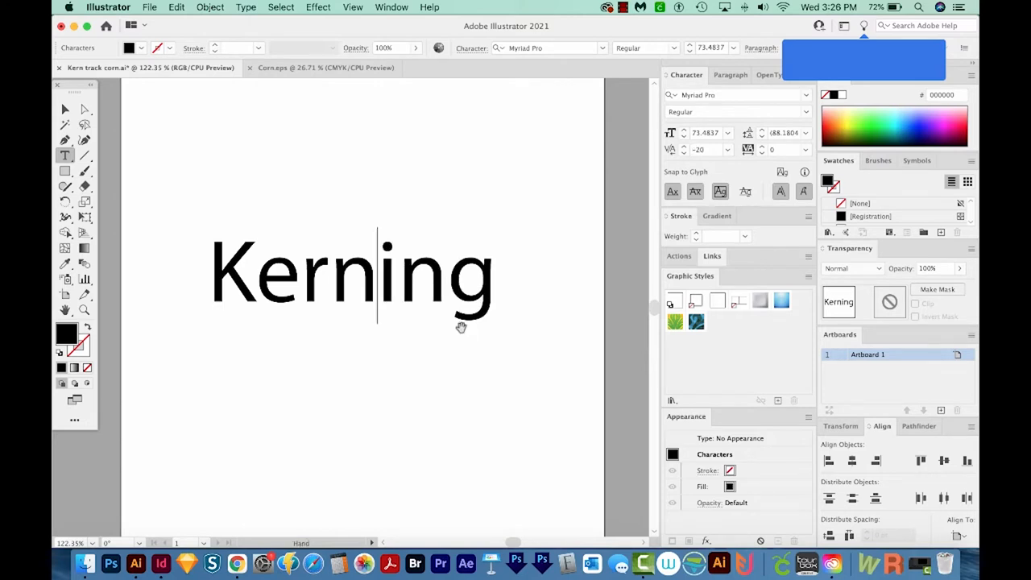
click(712, 148)
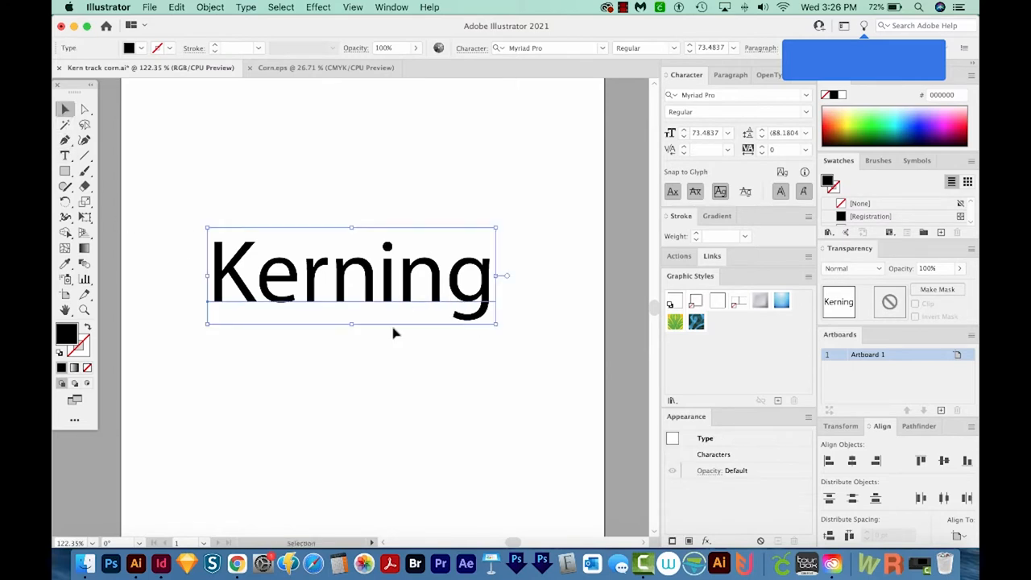
mouse_move(432, 326)
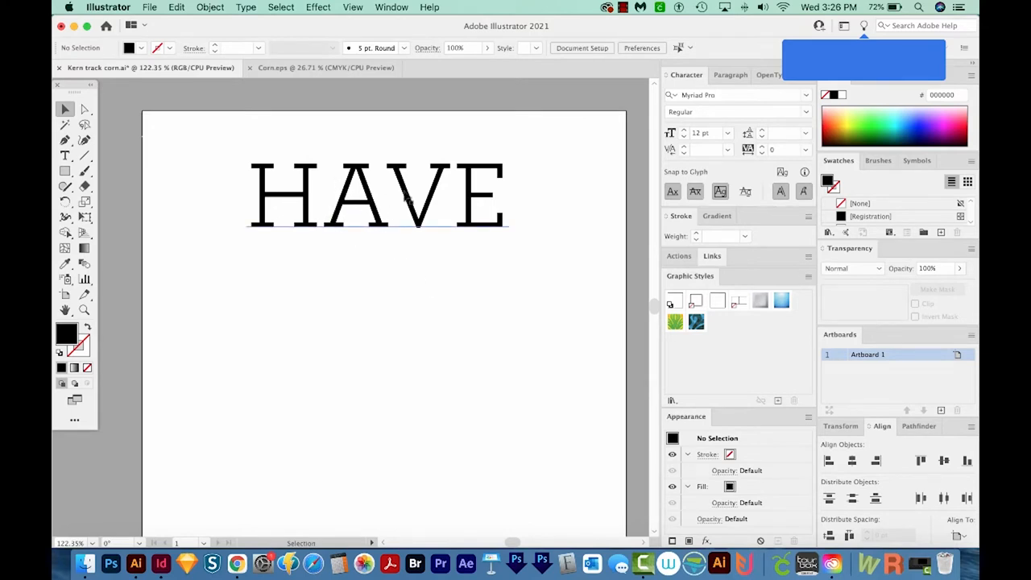
mouse_move(395, 229)
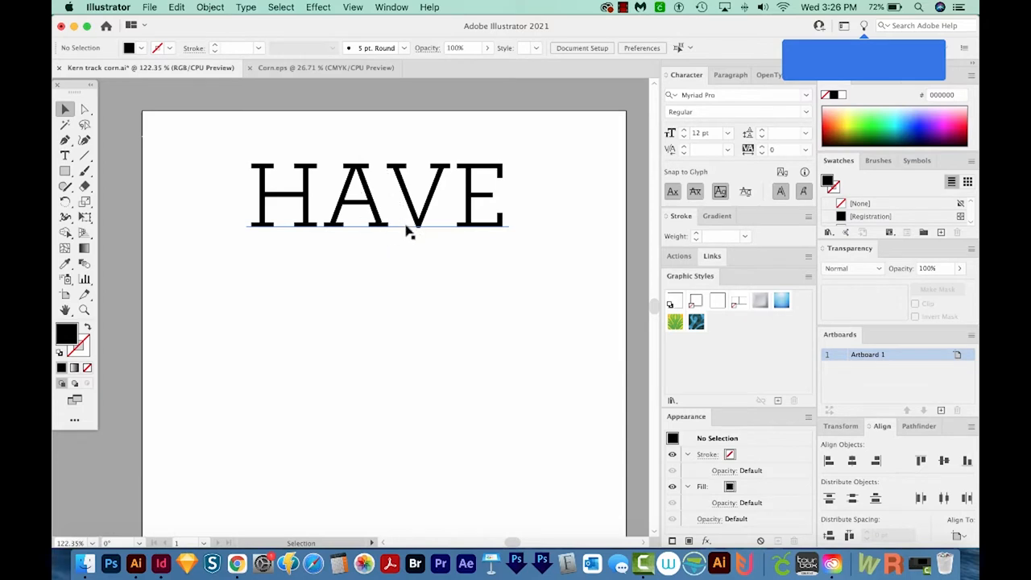
Place the Type tool insertion point between the A and V of HAVE
click(64, 154)
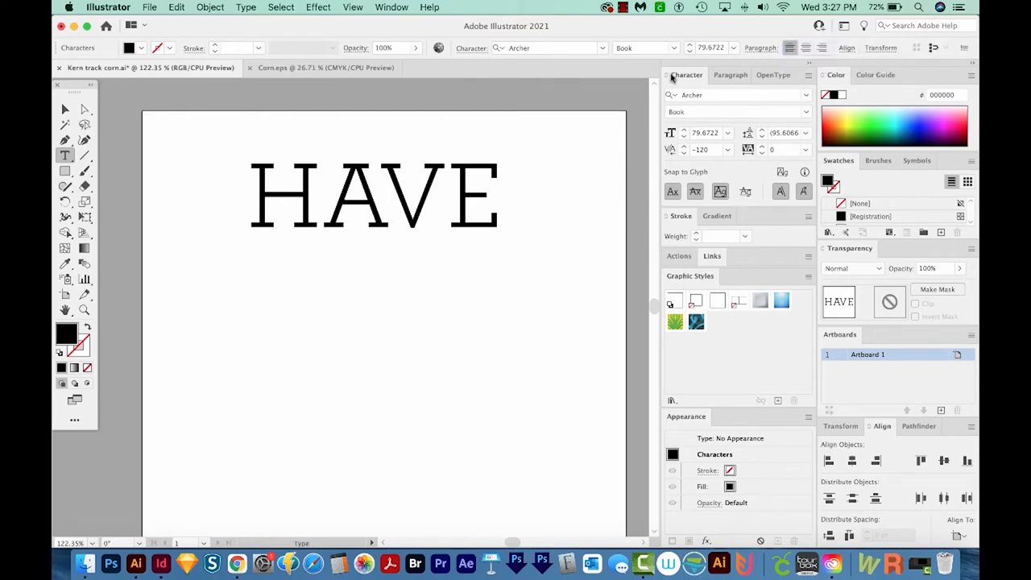
mouse_move(685, 158)
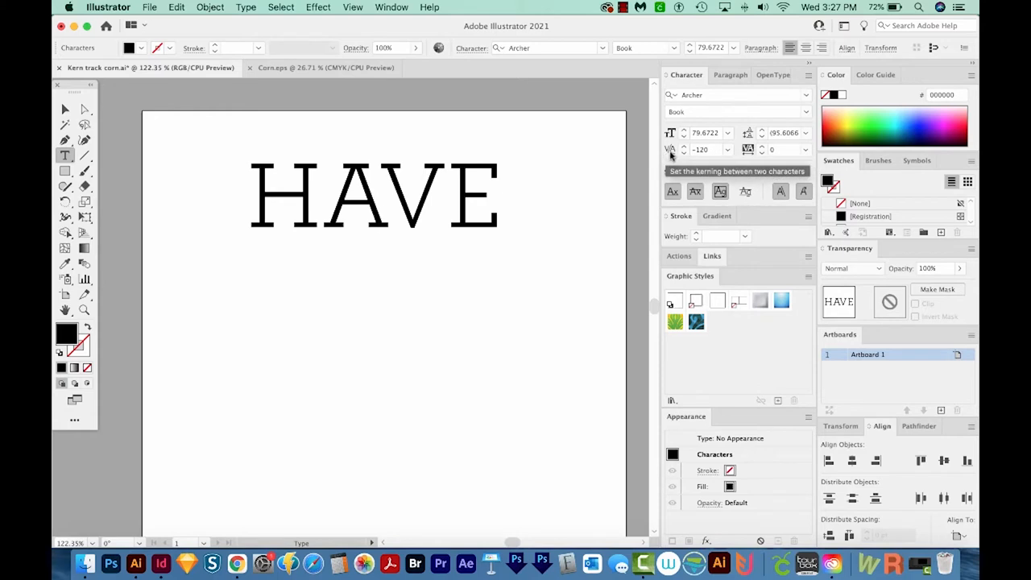
Show the Character panel's full options and kern the A–V pair in HAVE to -127
click(809, 75)
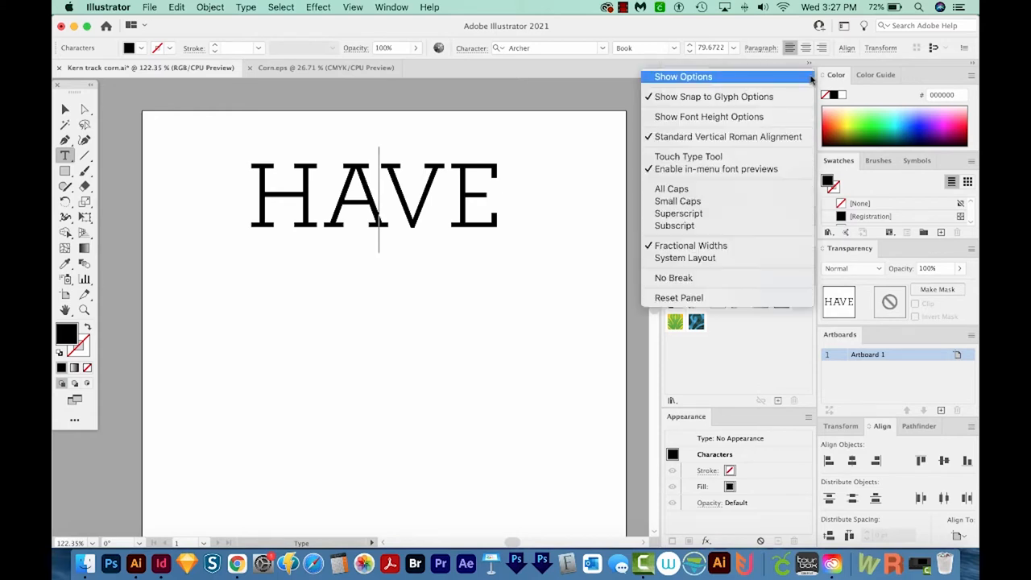
mouse_move(684, 78)
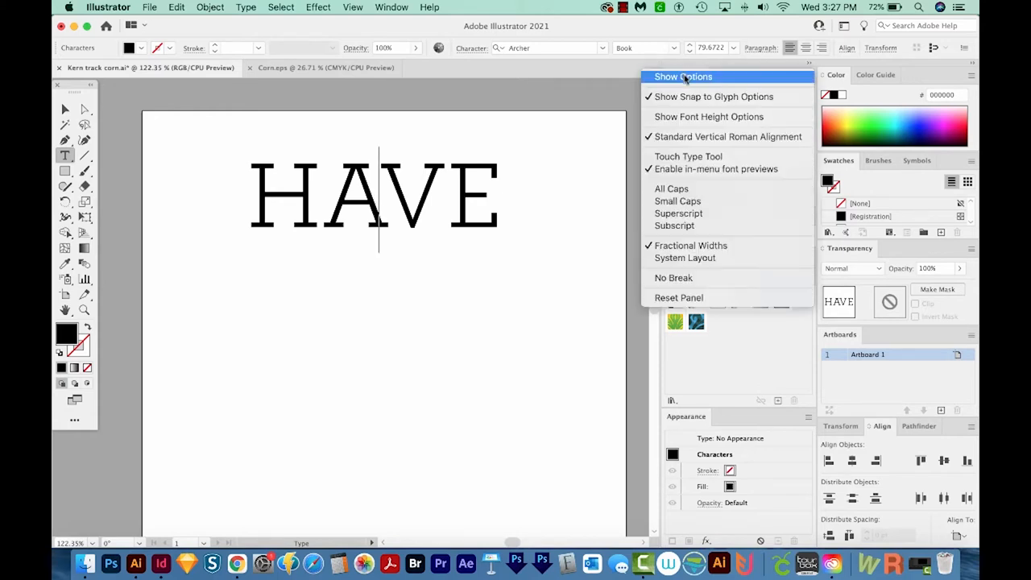
click(683, 77)
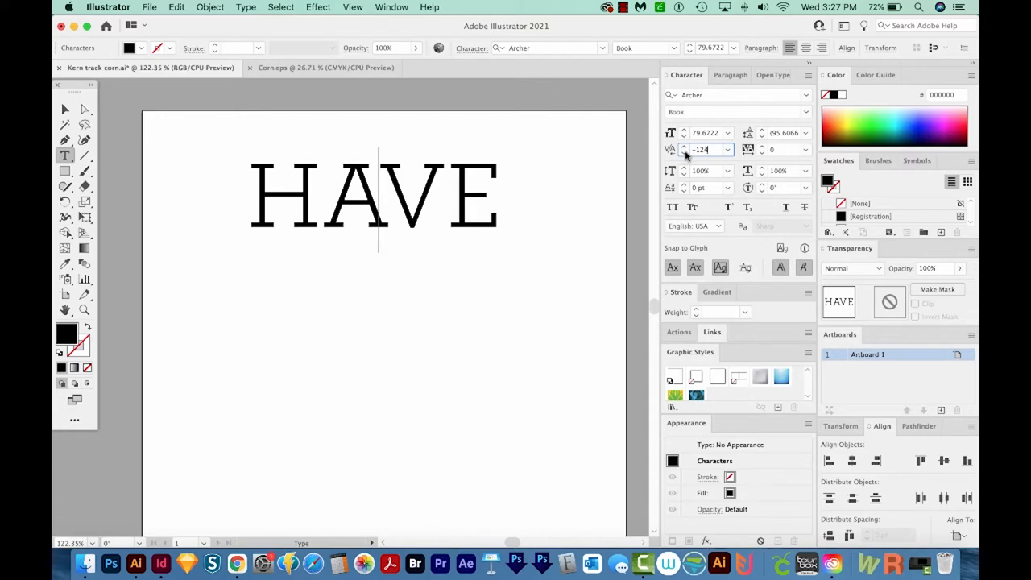
click(681, 153)
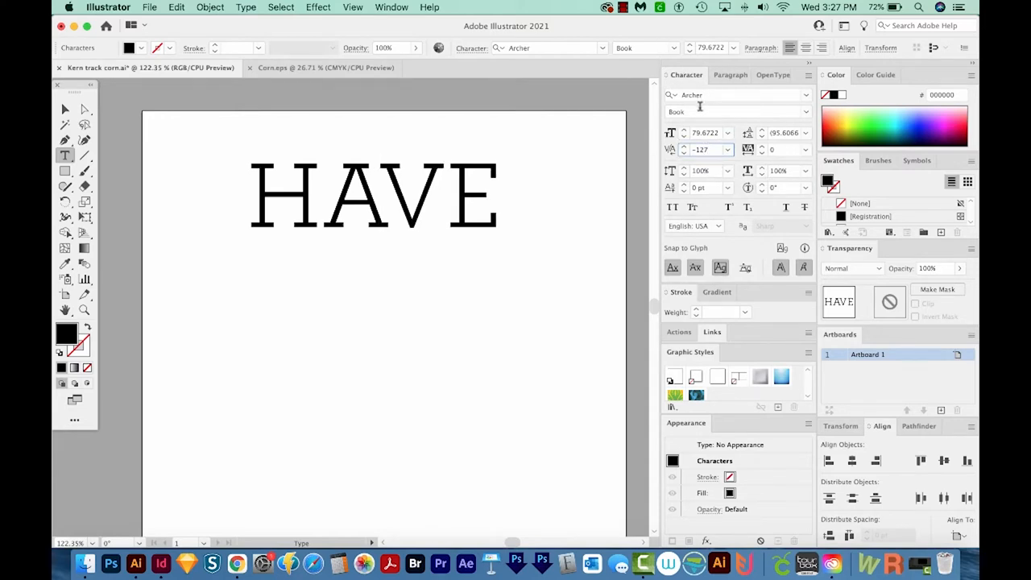
click(378, 197)
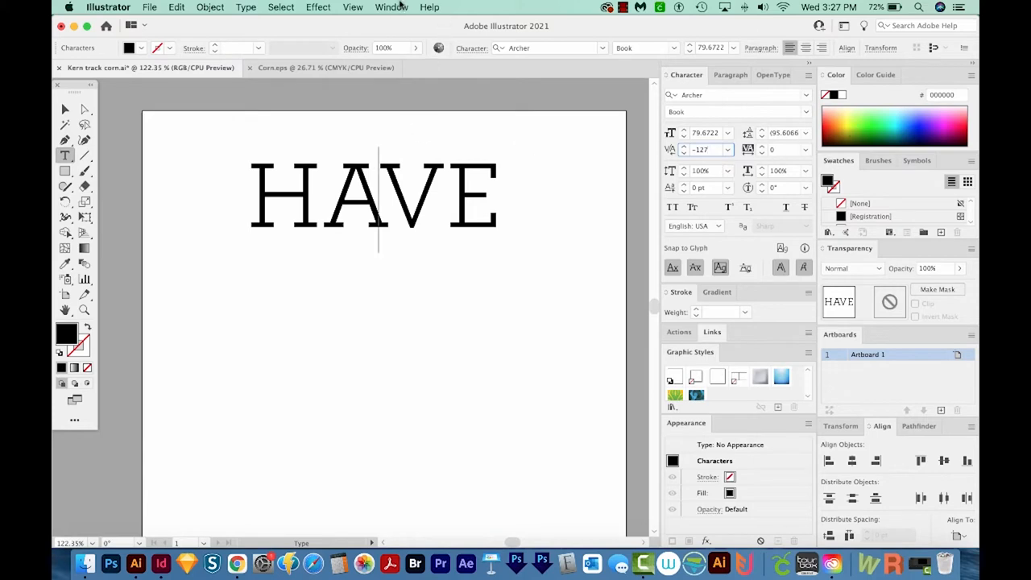
click(391, 6)
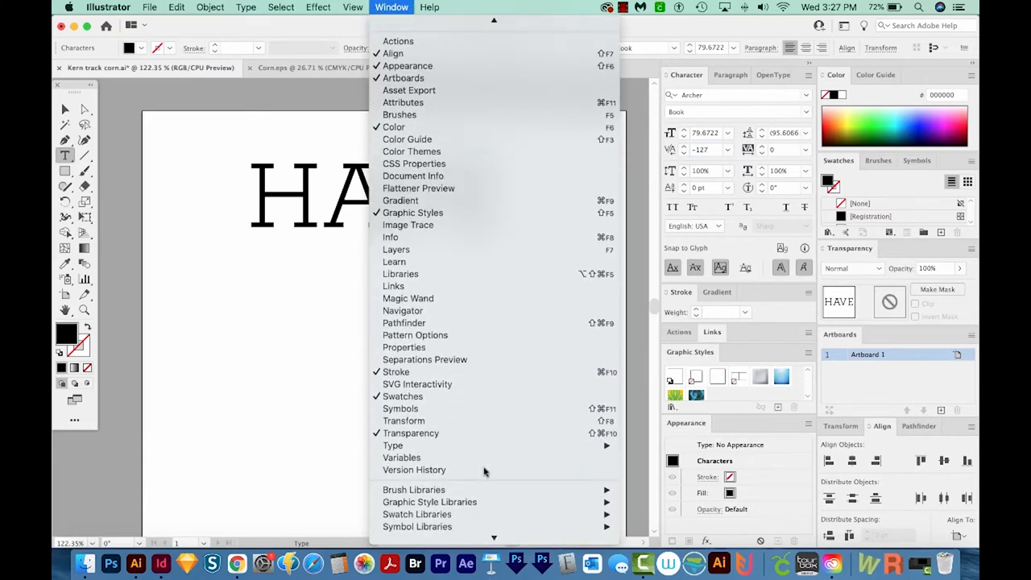
mouse_move(393, 445)
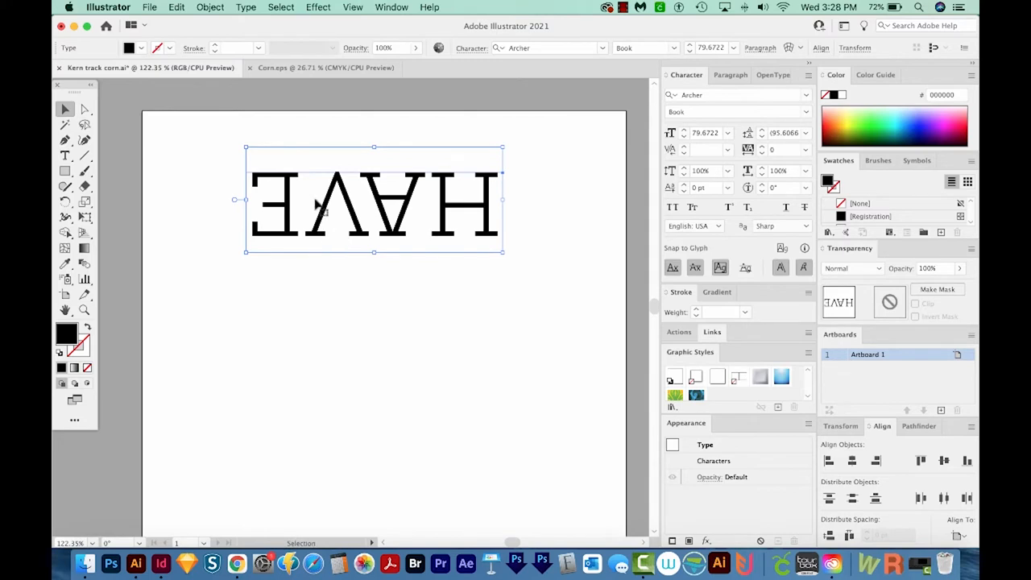
mouse_move(448, 258)
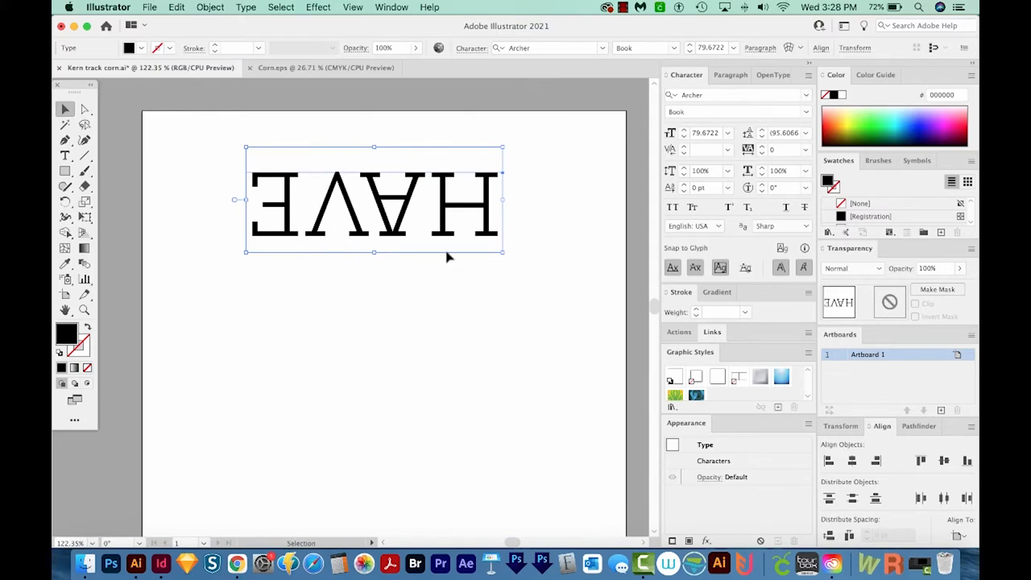
mouse_move(410, 245)
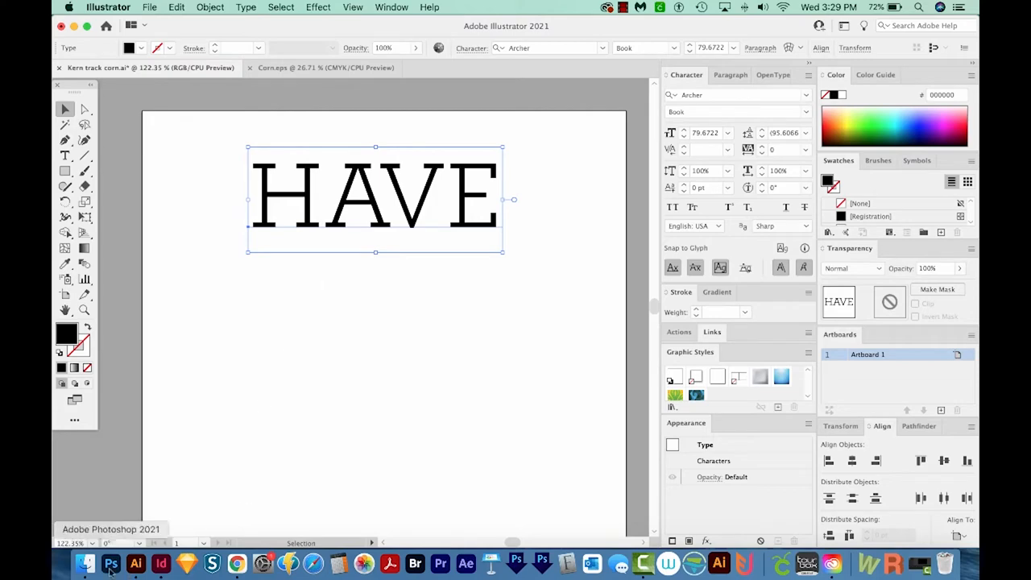
In the browser's KernType game, space the WAVE letters and score 78/100
click(84, 565)
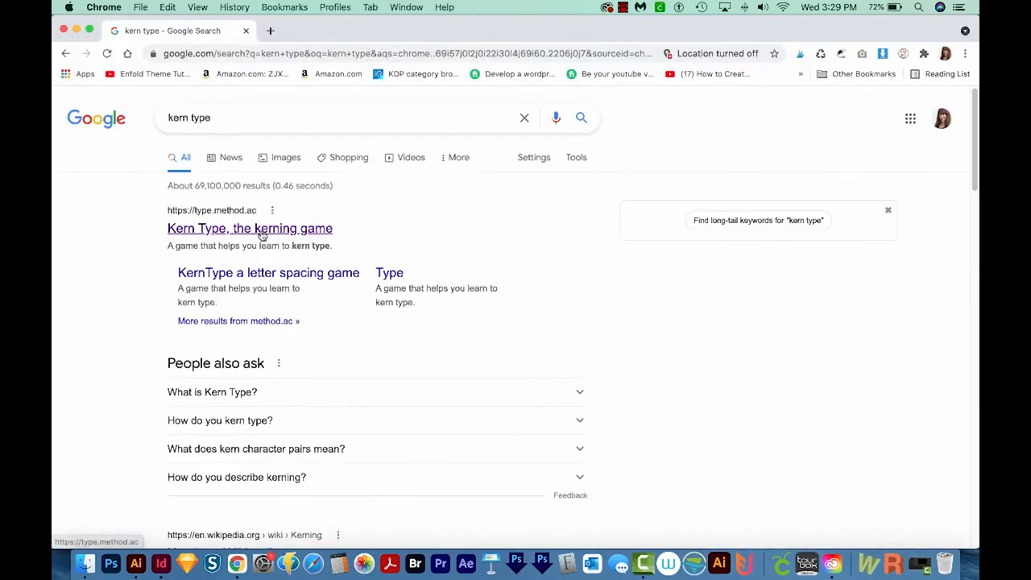
click(250, 229)
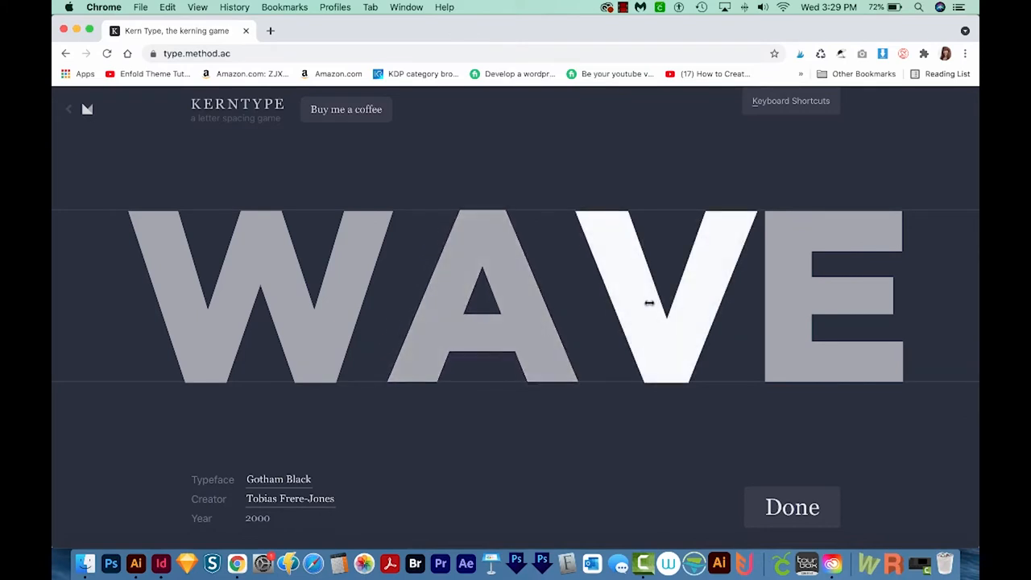
drag(648, 303, 548, 357)
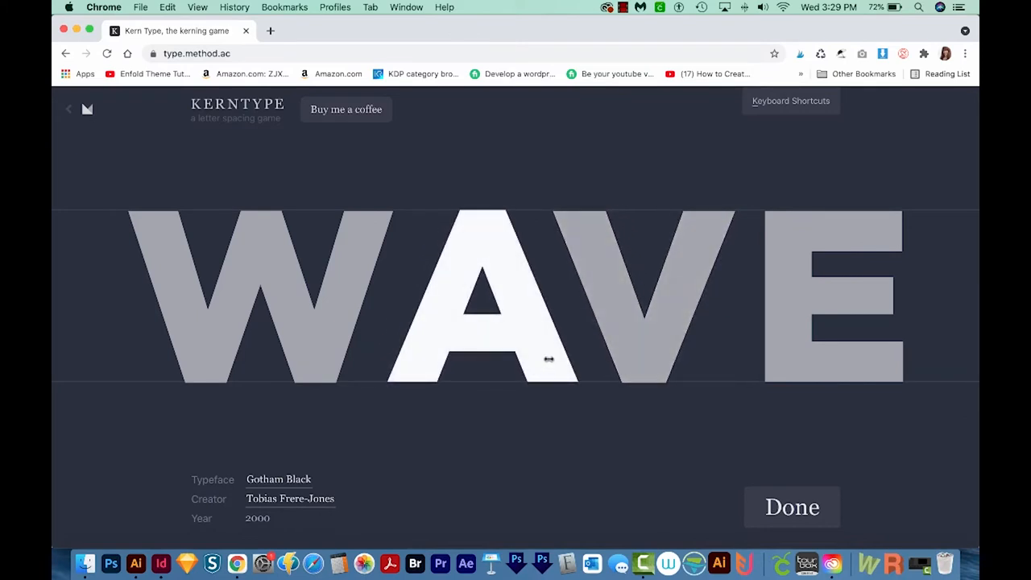
drag(548, 358, 675, 356)
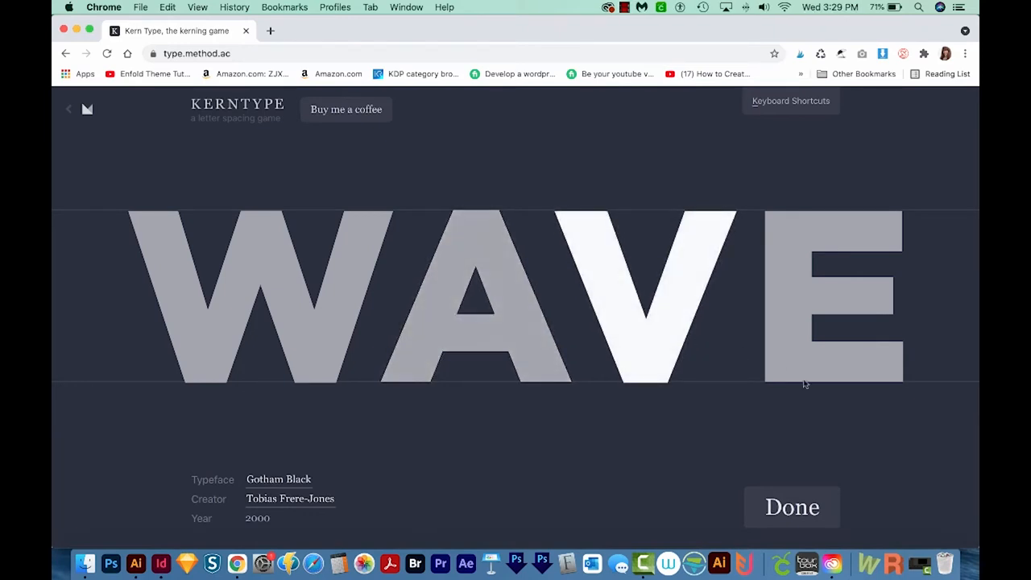
click(793, 506)
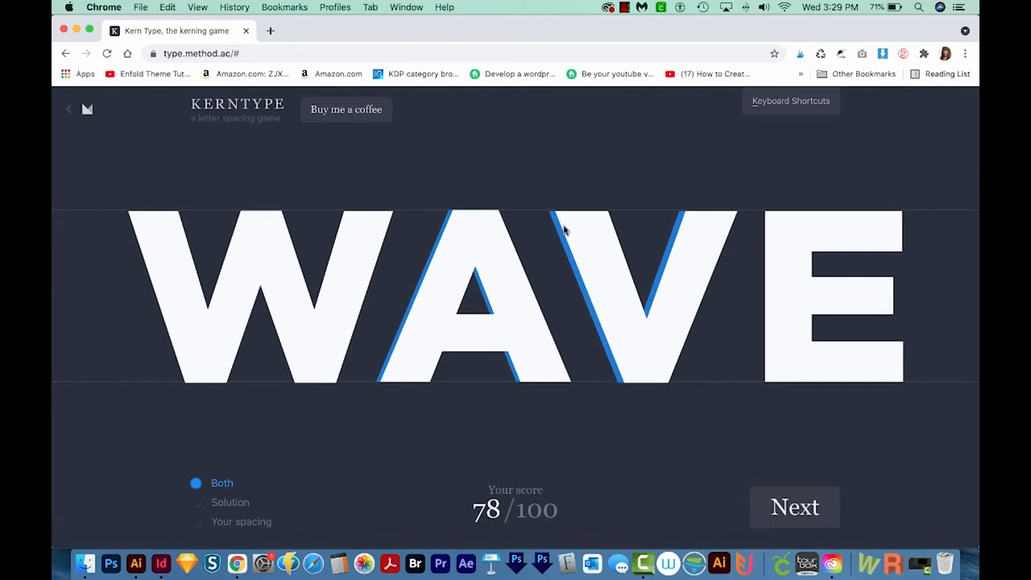
mouse_move(623, 377)
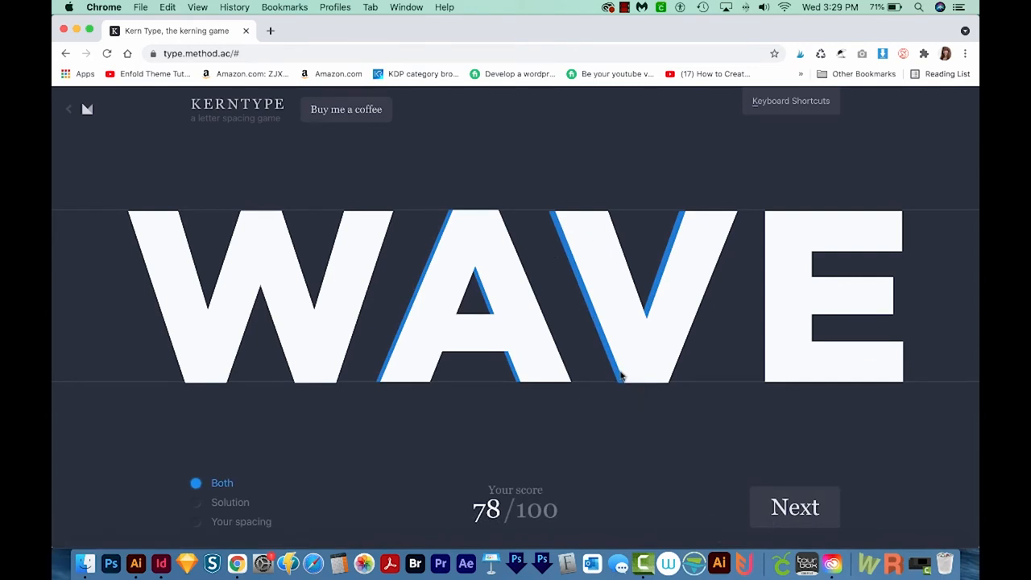
mouse_move(423, 281)
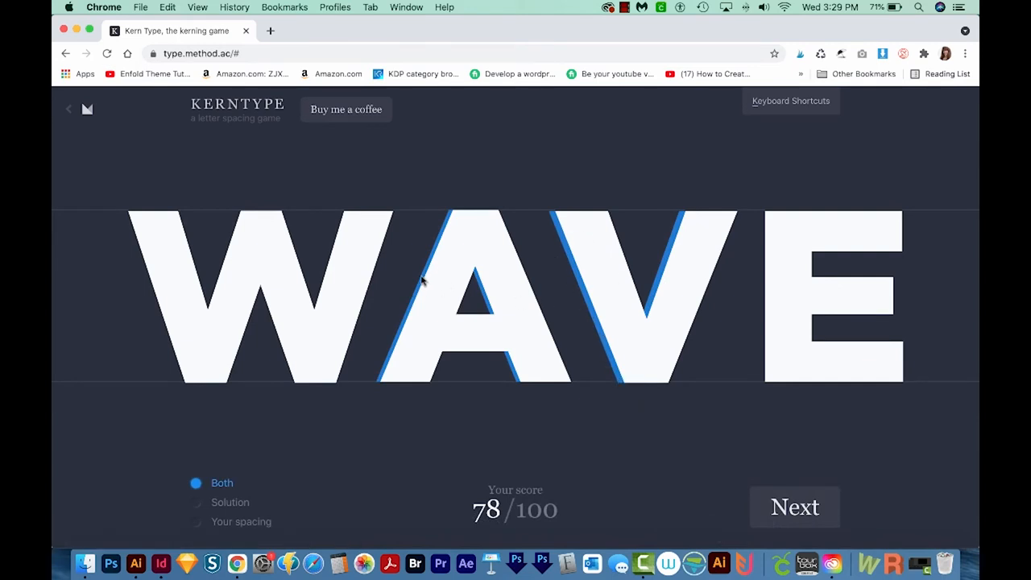
mouse_move(584, 482)
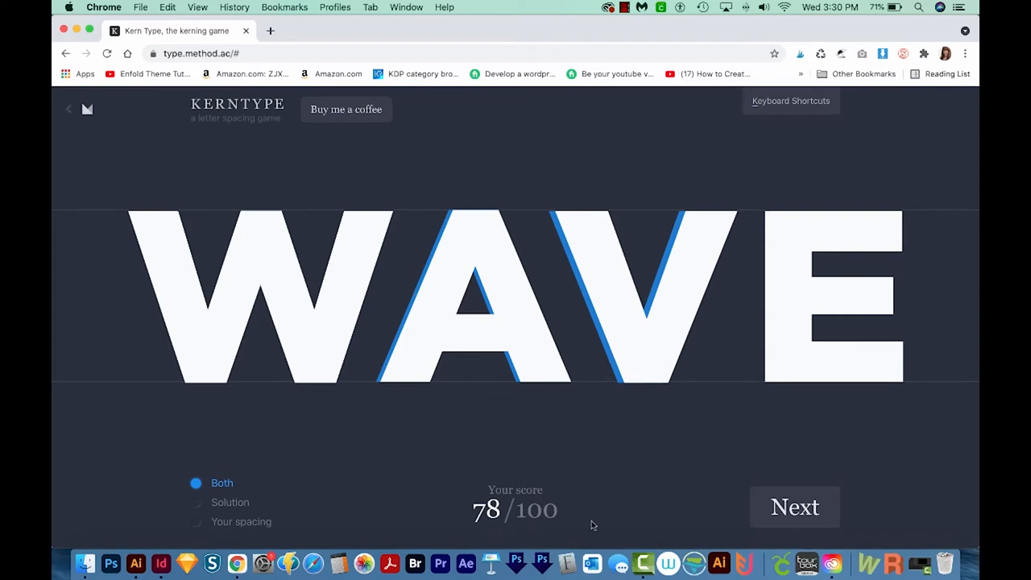
Move to the Type puzzle in Garamond and submit it for a perfect 100/100
click(794, 506)
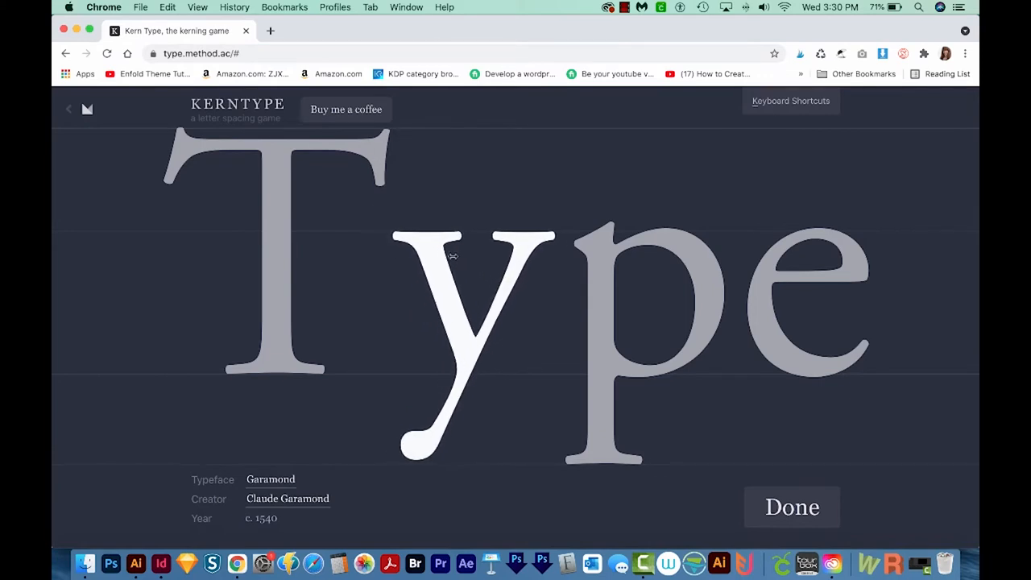
click(793, 506)
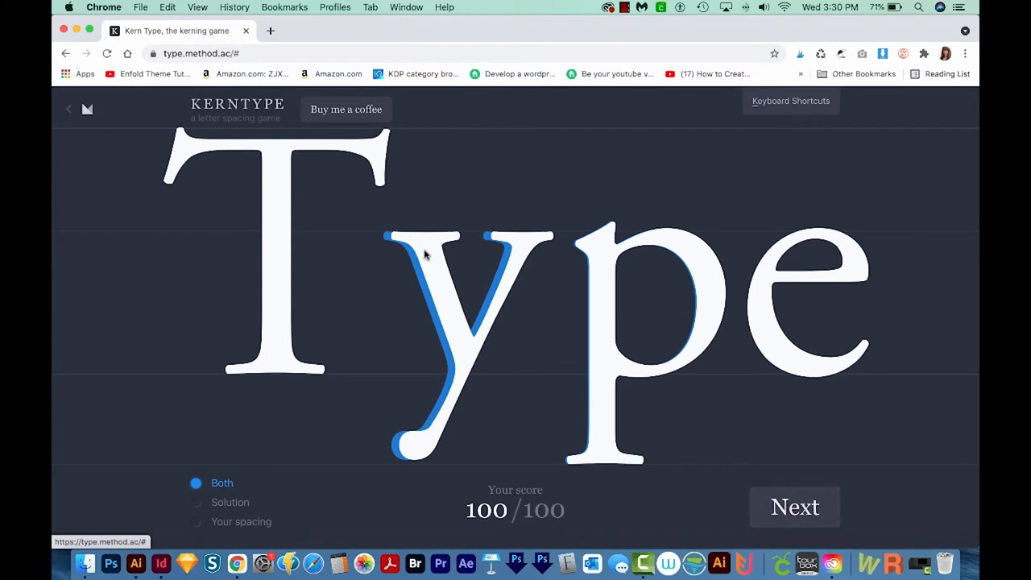
mouse_move(696, 322)
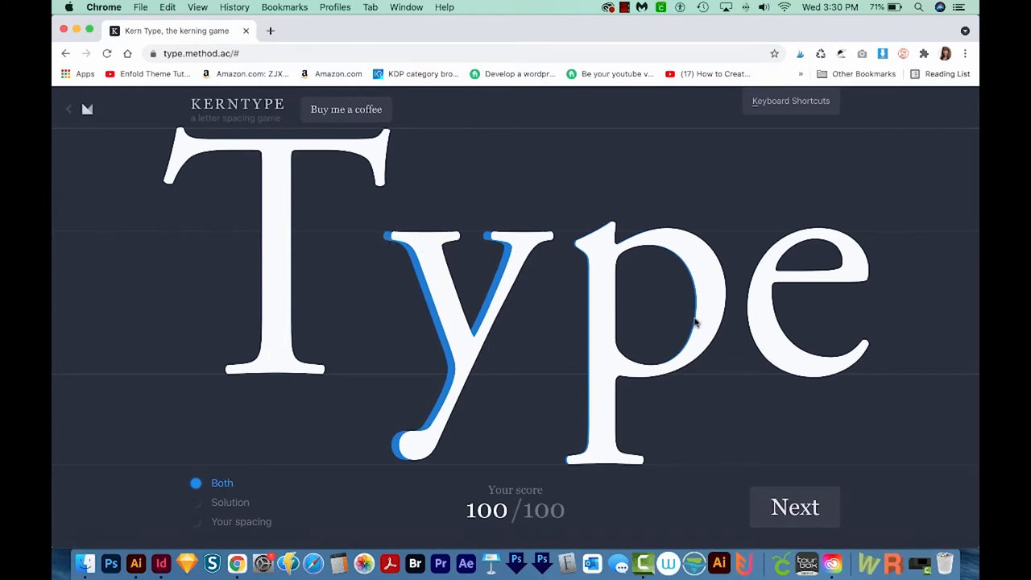
mouse_move(268, 392)
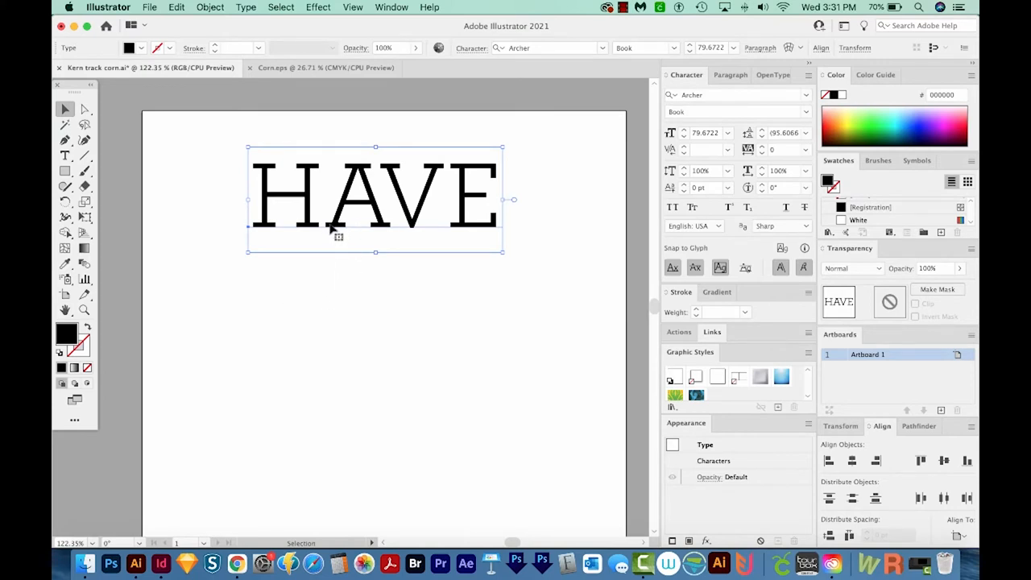
mouse_move(266, 96)
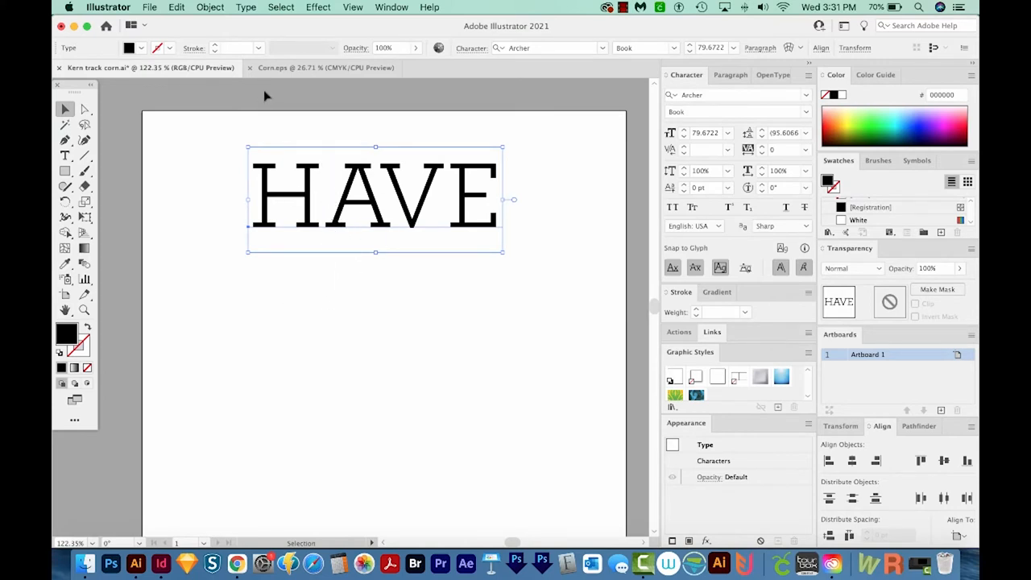
Move the candy corn graphic into the gap between the A and V of HAVE
click(322, 68)
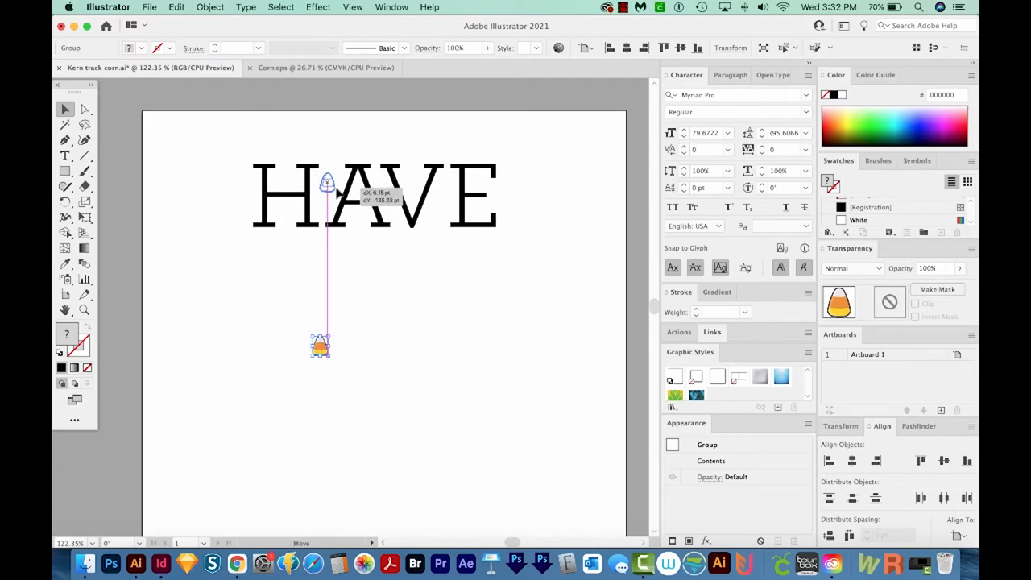
drag(319, 346, 328, 184)
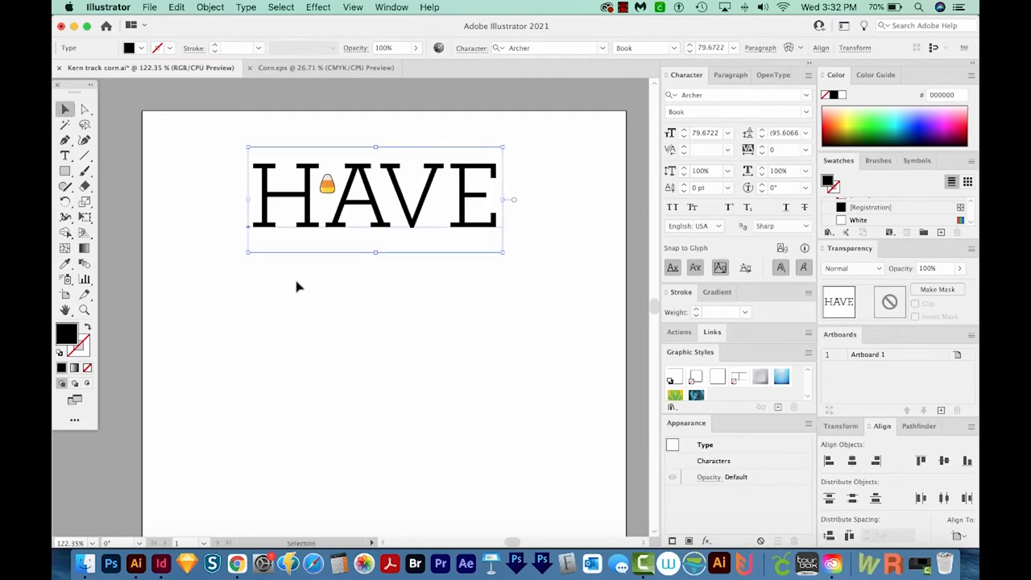
mouse_move(411, 354)
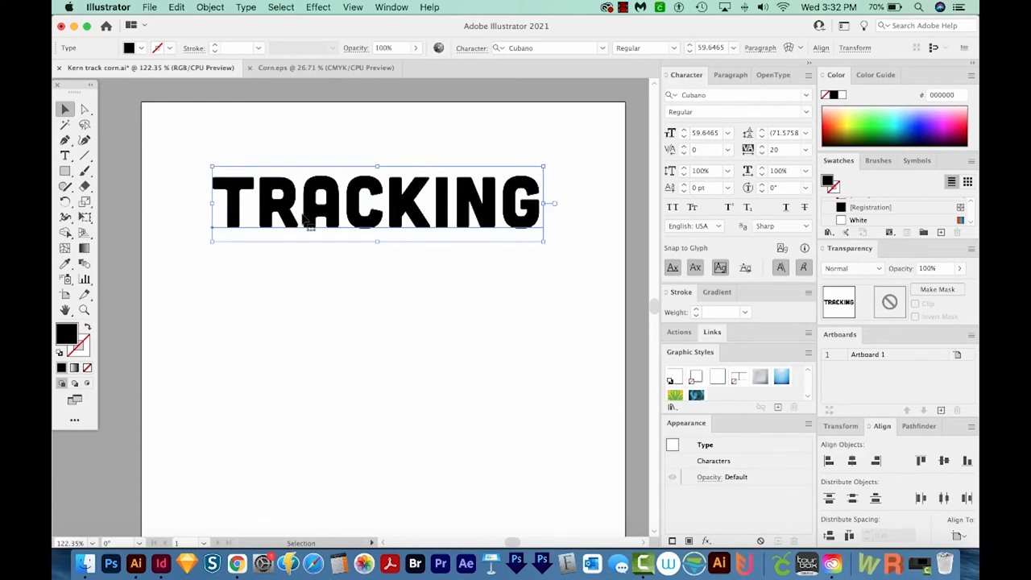
mouse_move(431, 226)
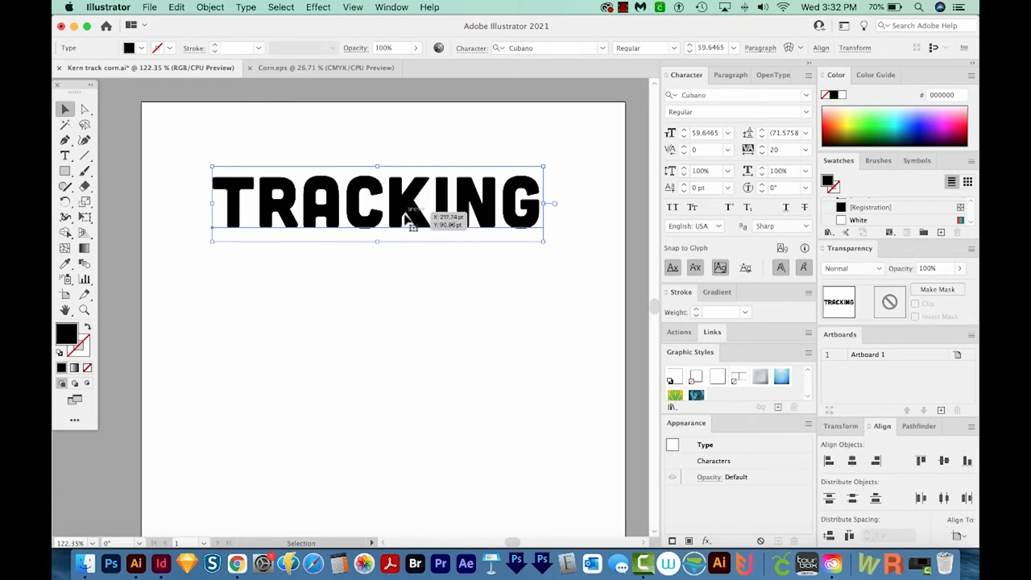
Track the letters ACK in TRACKING to 40, then bring up Preferences with Cmd+K
click(452, 347)
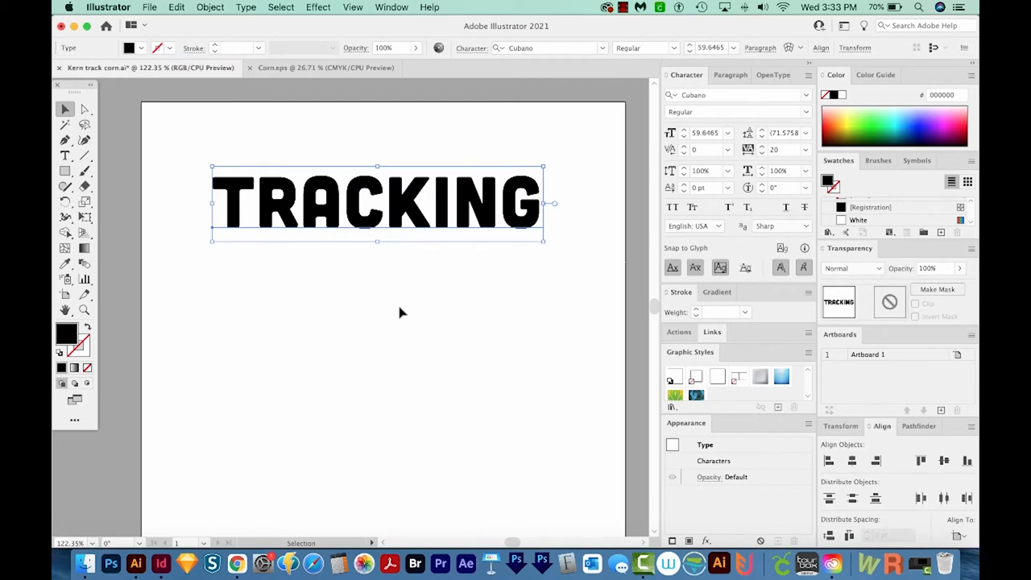
mouse_move(757, 148)
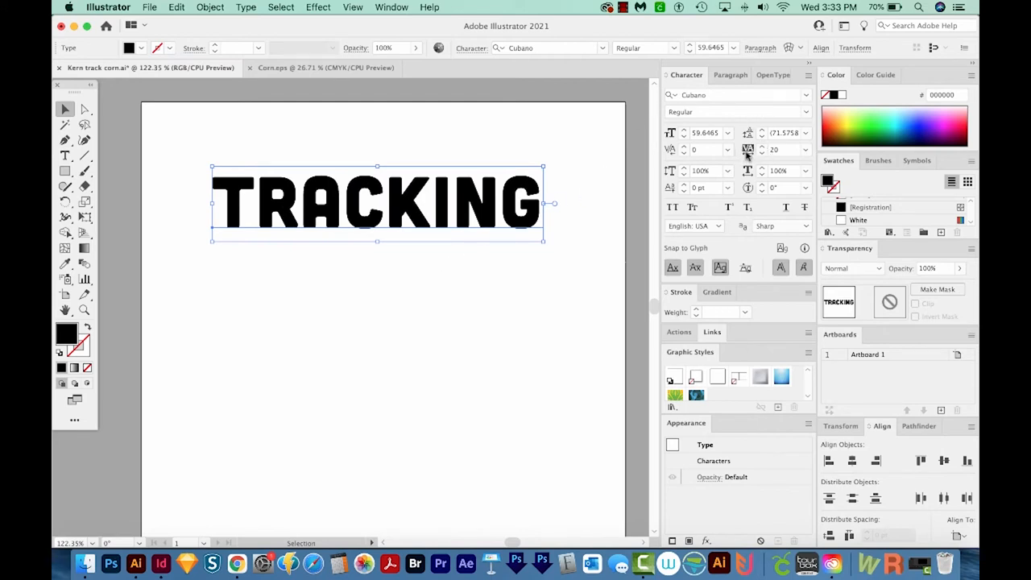
mouse_move(750, 148)
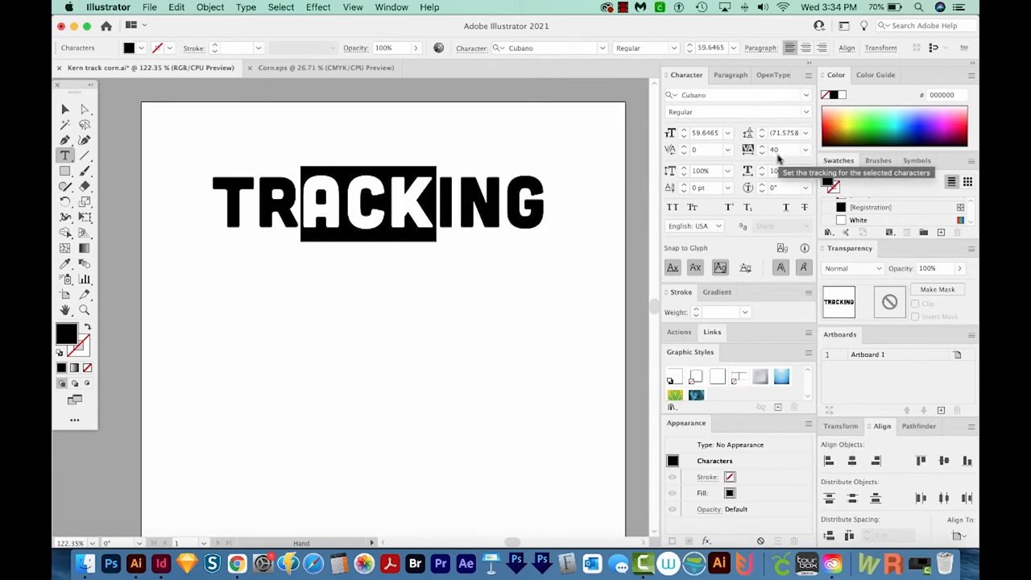
key(cmd+k)
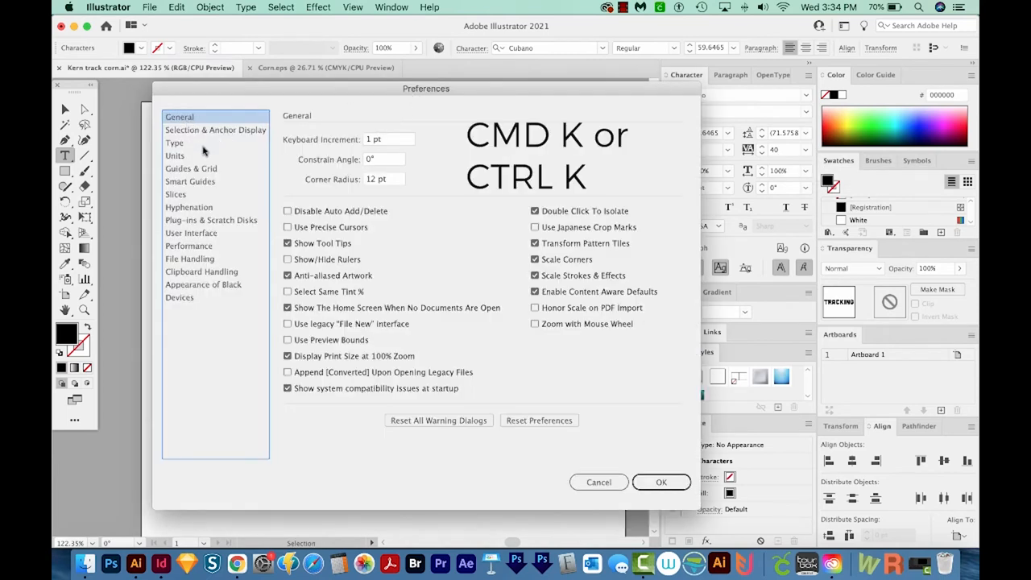
Review the Type tracking increment of 20/1000 em in Preferences and close it
click(174, 142)
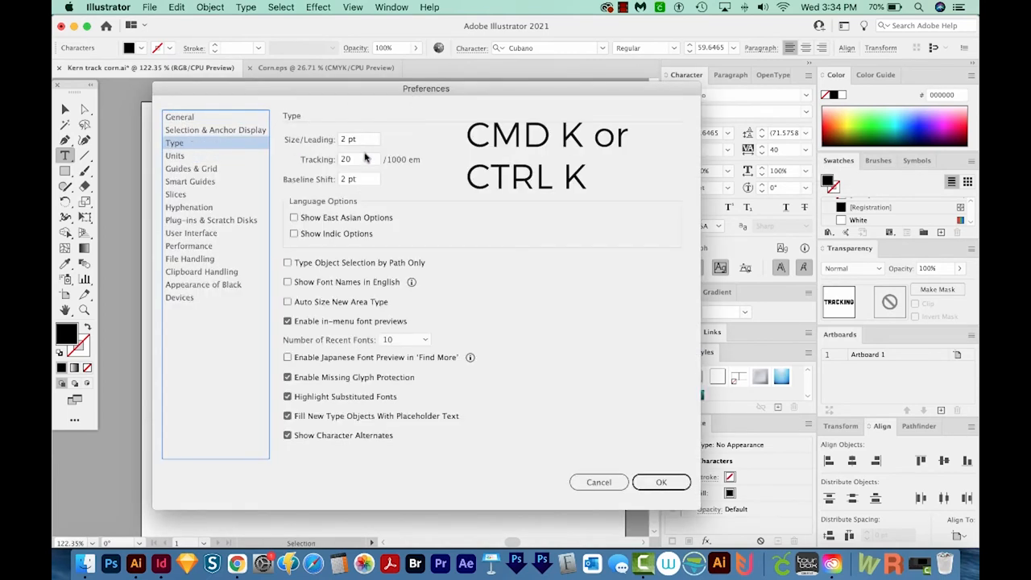
mouse_move(474, 206)
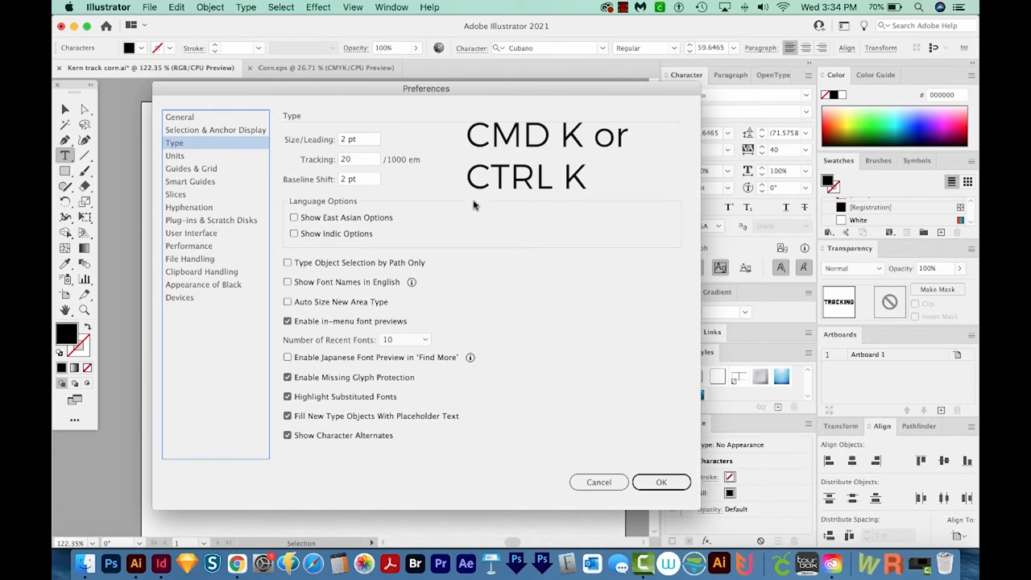
click(661, 482)
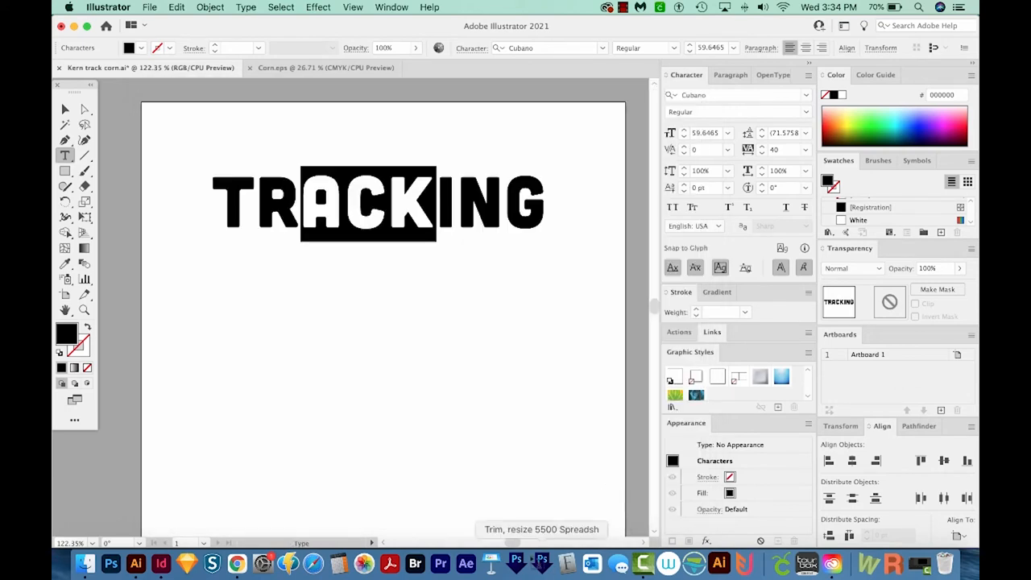
mouse_move(466, 425)
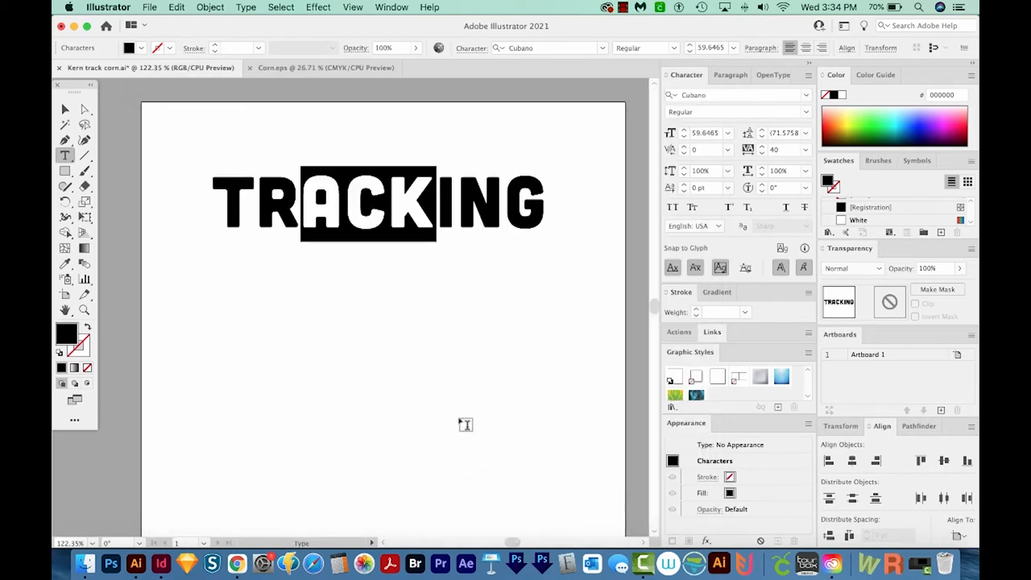
click(64, 109)
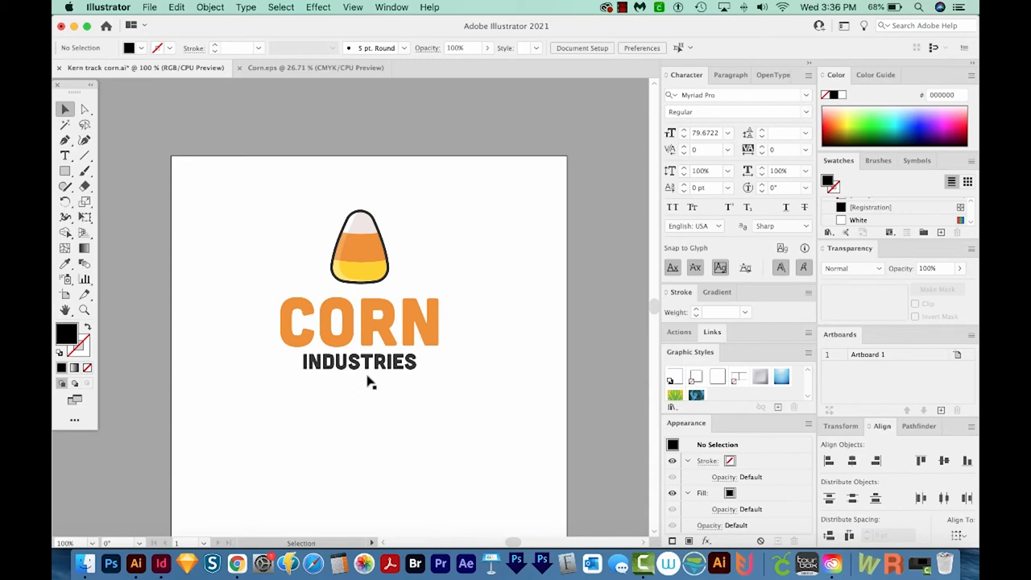
Track out INDUSTRIES so it spans roughly the width of CORN above it
click(359, 361)
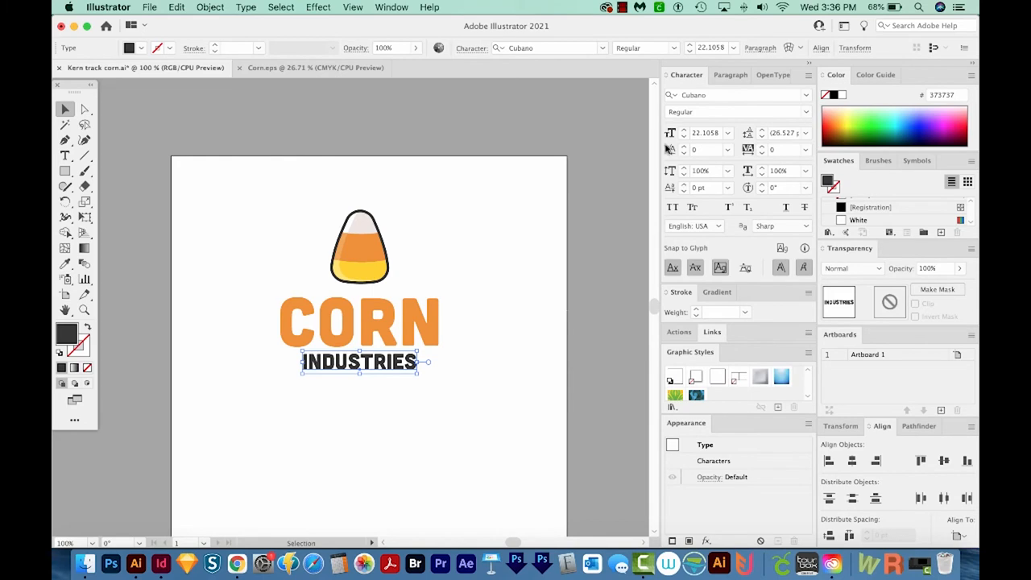
click(729, 74)
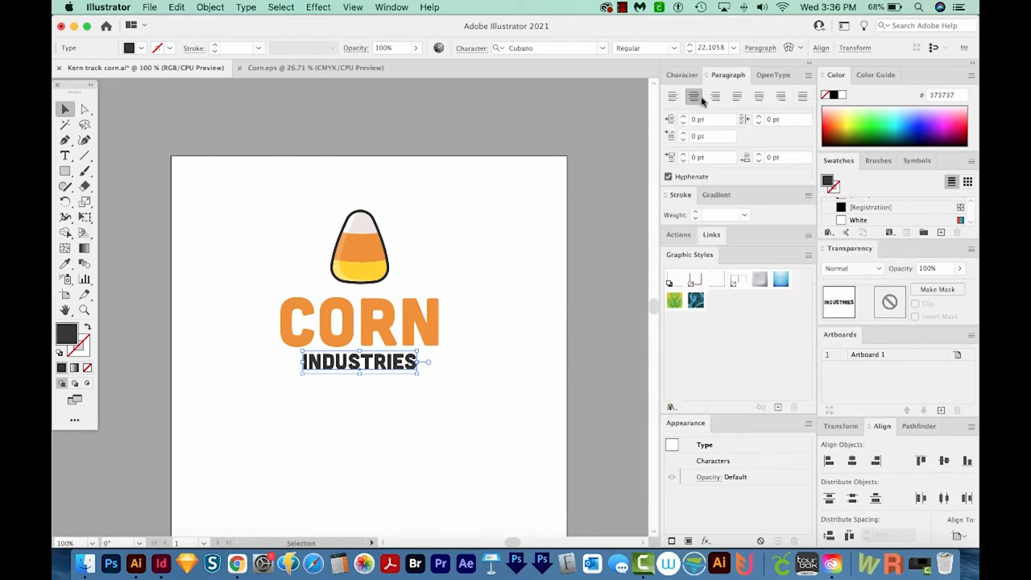
click(687, 74)
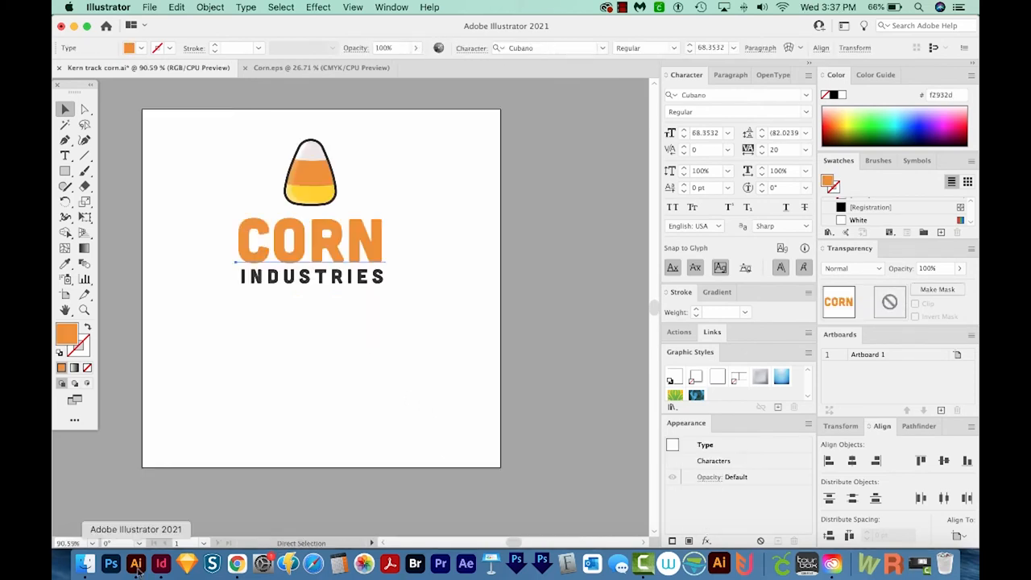
mouse_move(161, 561)
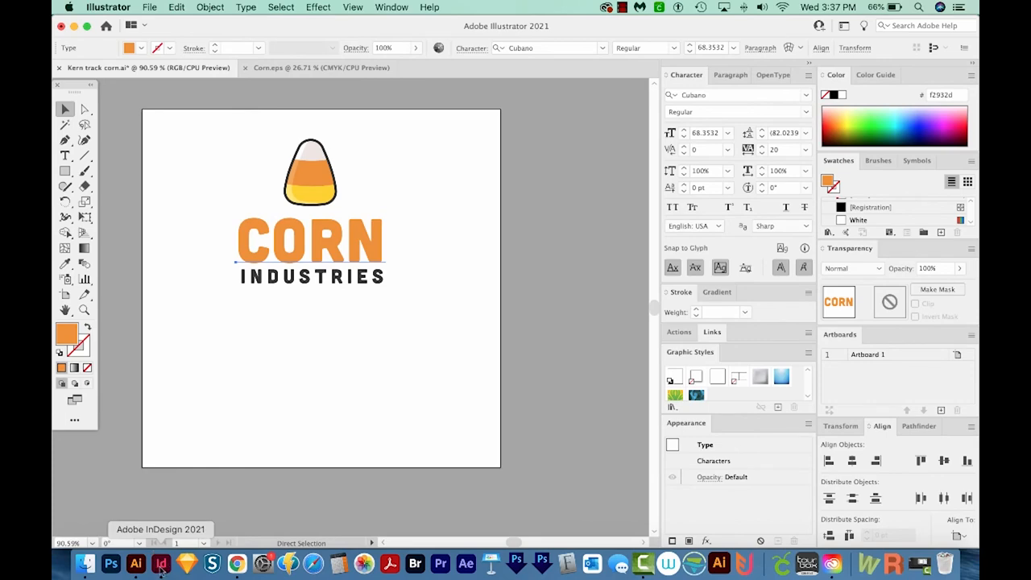
In InDesign, loosen the leading of both Lorem ipsum paragraphs via the Character panel
click(161, 564)
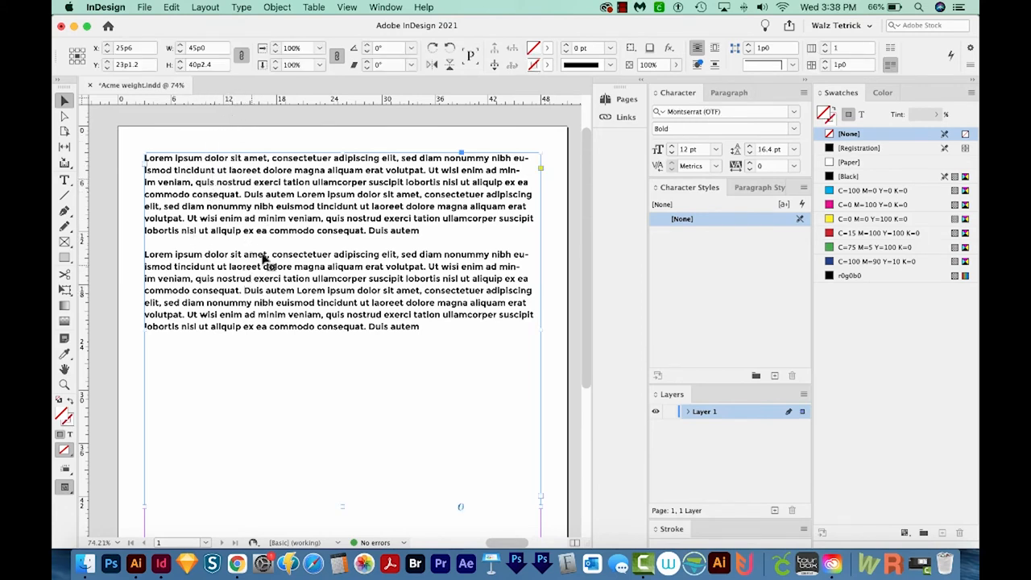
click(65, 180)
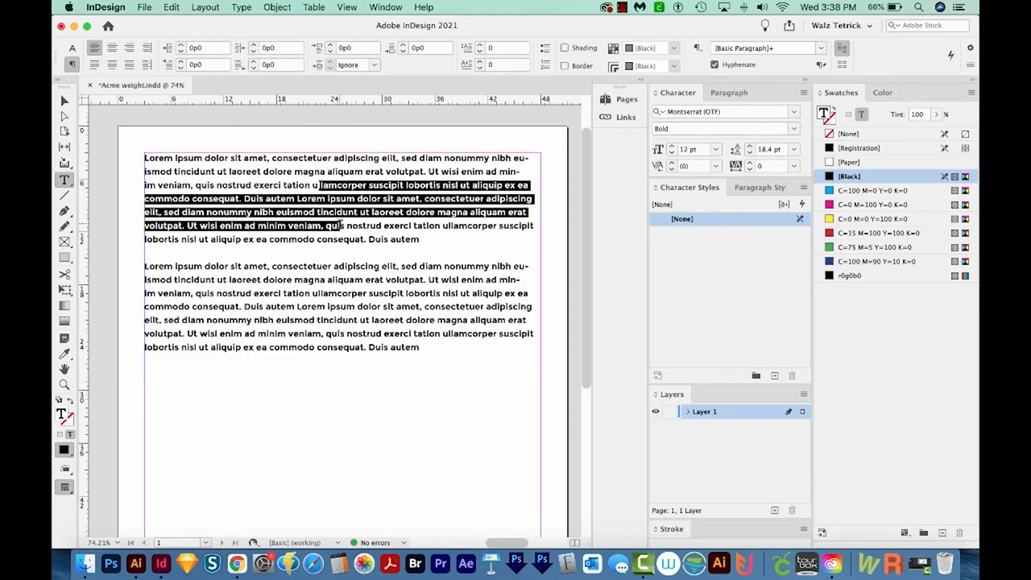
click(698, 165)
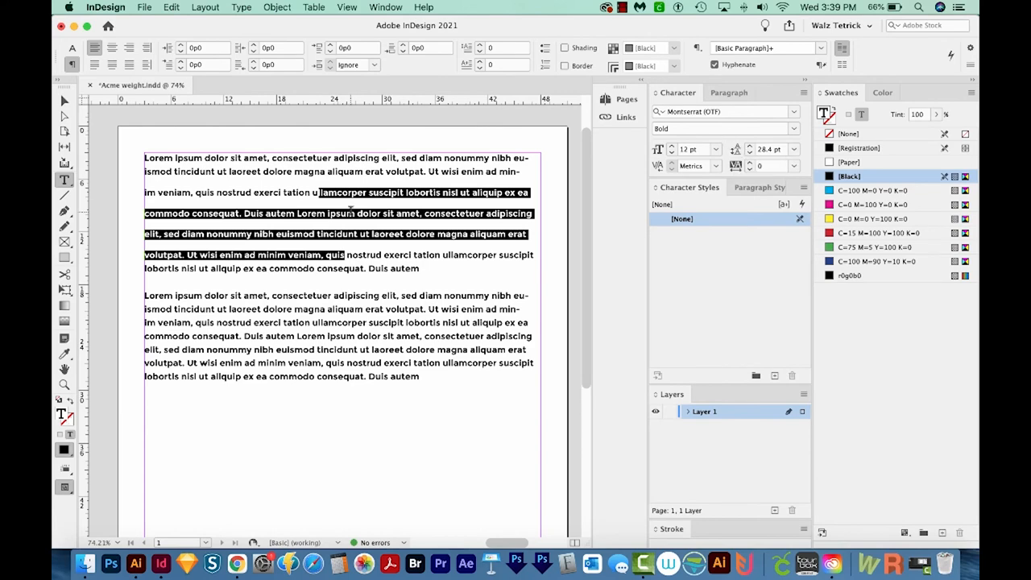
click(770, 149)
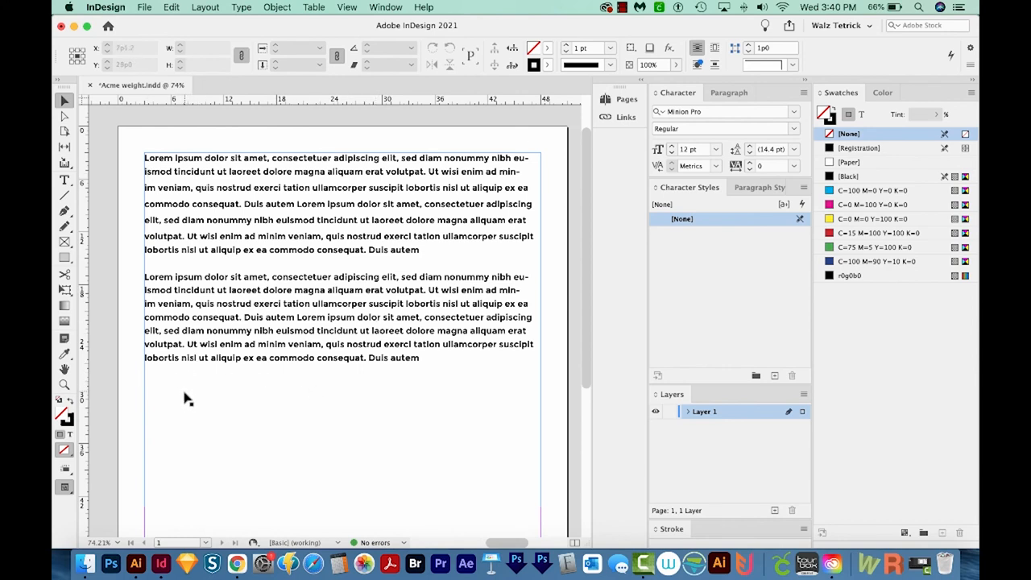
mouse_move(242, 357)
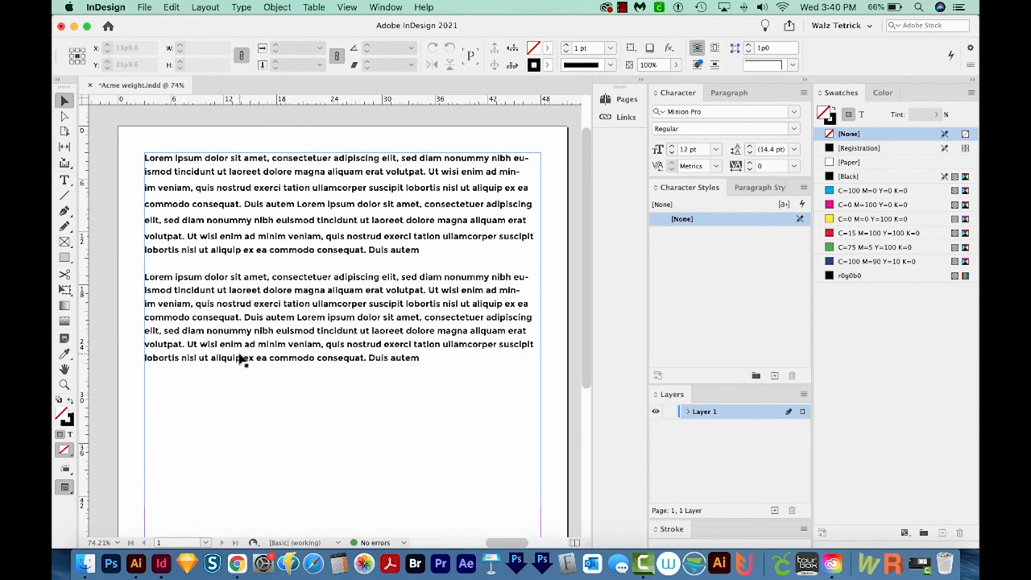